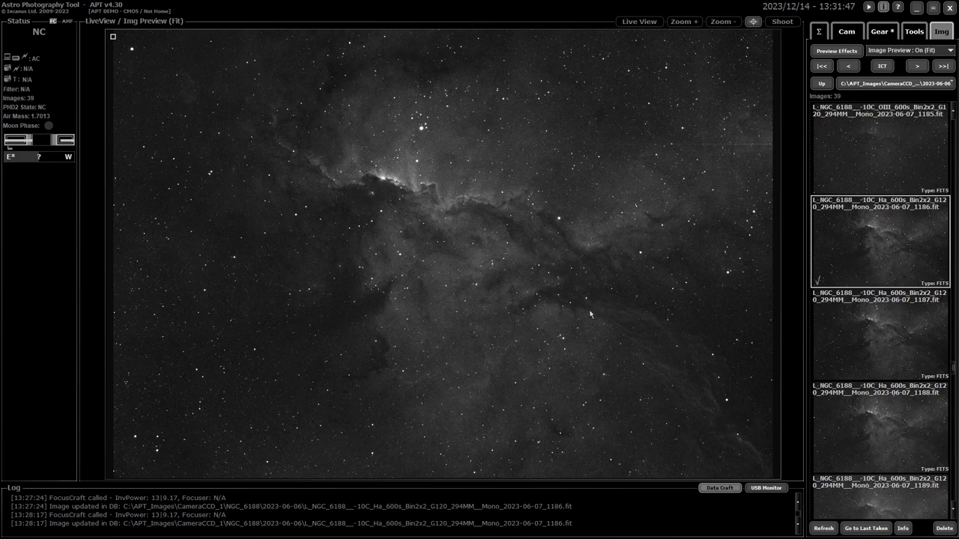
{"action": "mouse_move", "coordinate": [555, 251]}
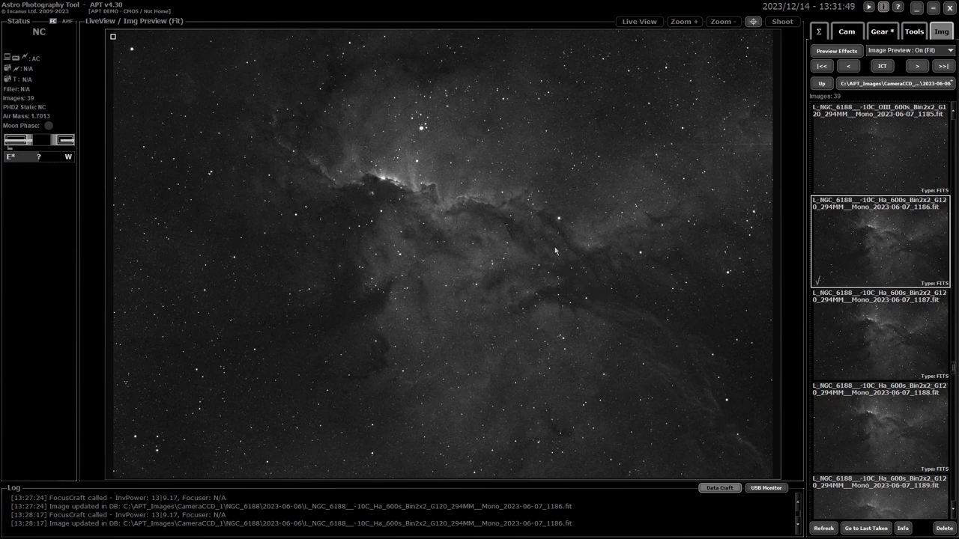
{"action": "mouse_move", "coordinate": [548, 231]}
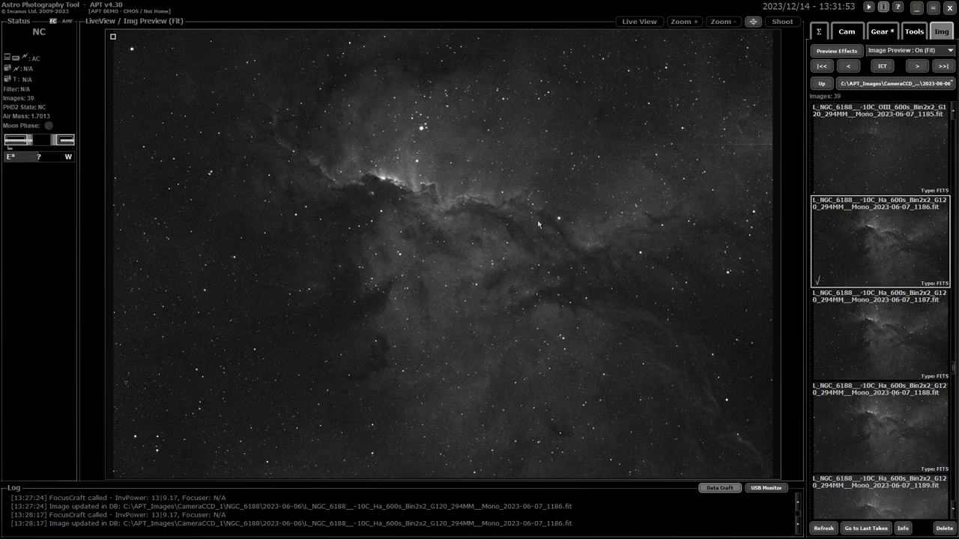
{"action": "mouse_move", "coordinate": [567, 218]}
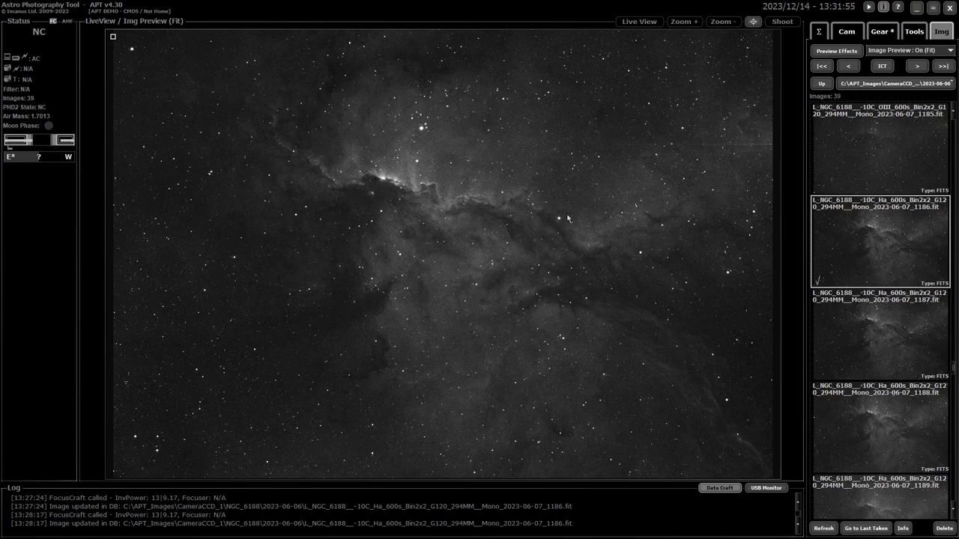
{"action": "mouse_move", "coordinate": [555, 228]}
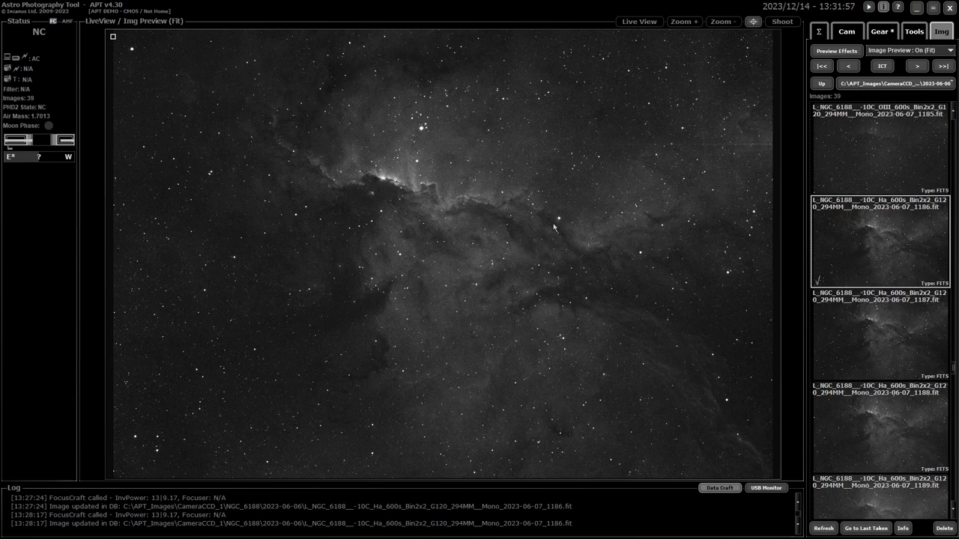
{"action": "mouse_move", "coordinate": [549, 228]}
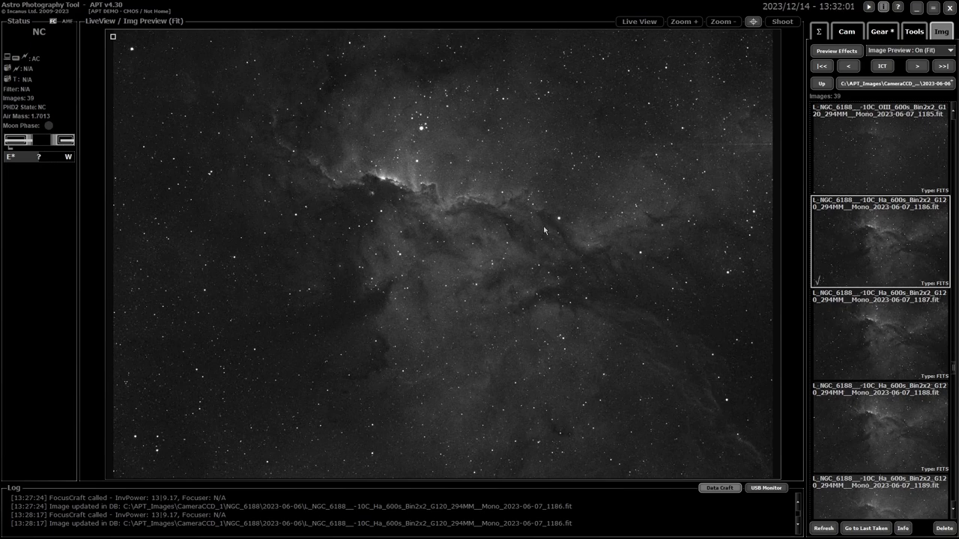
{"action": "mouse_move", "coordinate": [567, 223]}
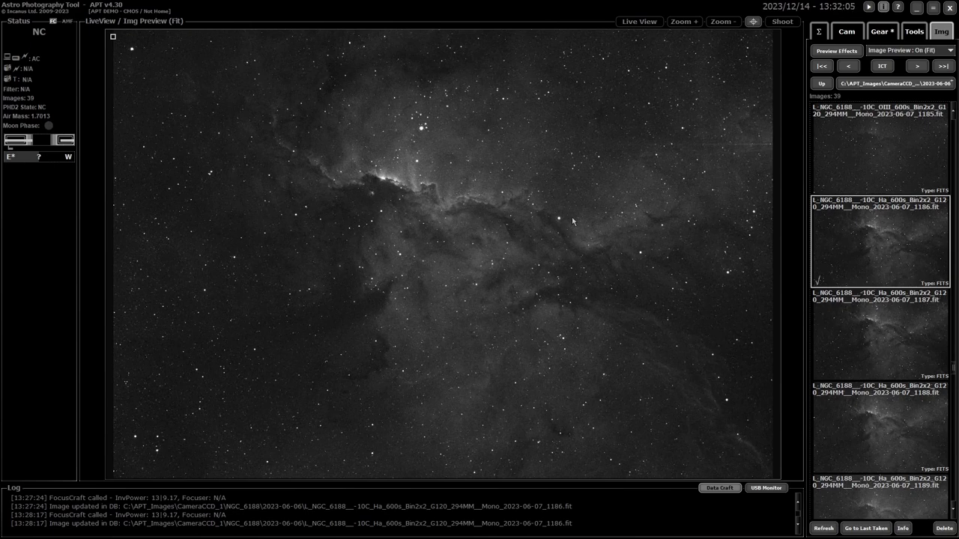
{"action": "mouse_move", "coordinate": [463, 226]}
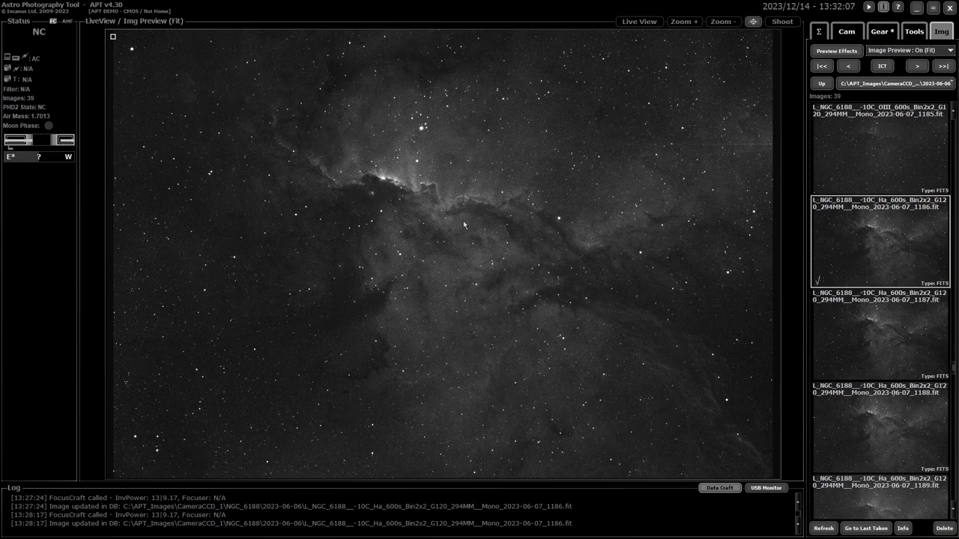
{"action": "mouse_move", "coordinate": [576, 212]}
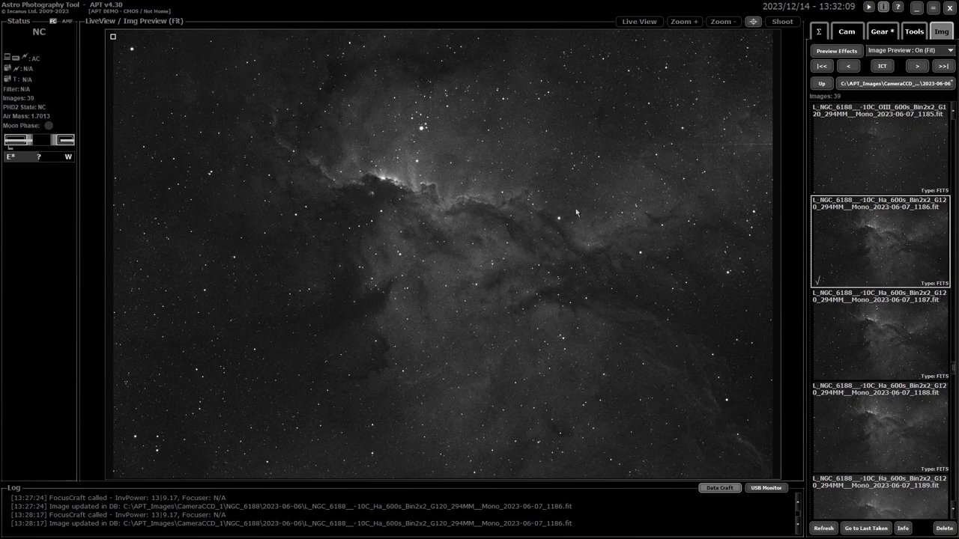
{"action": "mouse_move", "coordinate": [598, 205]}
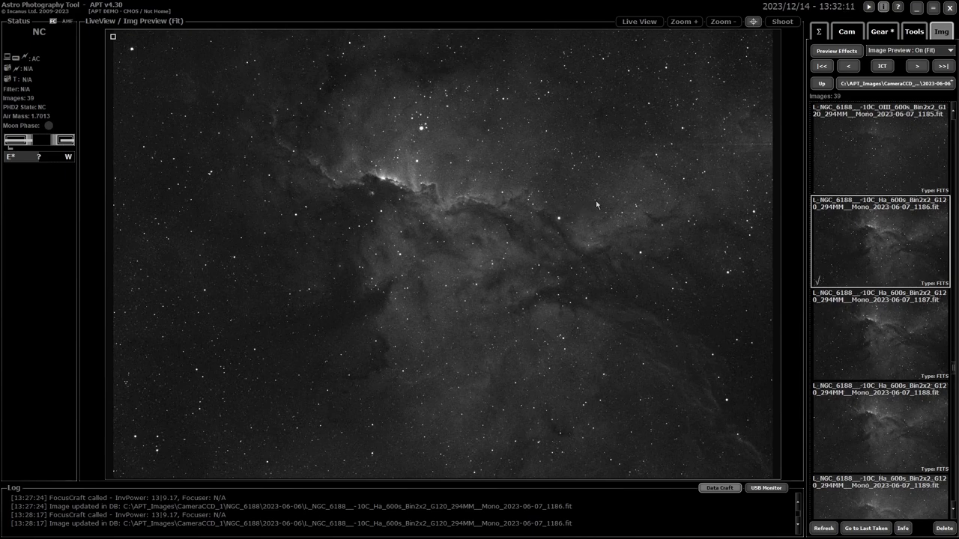
{"action": "mouse_move", "coordinate": [597, 197]}
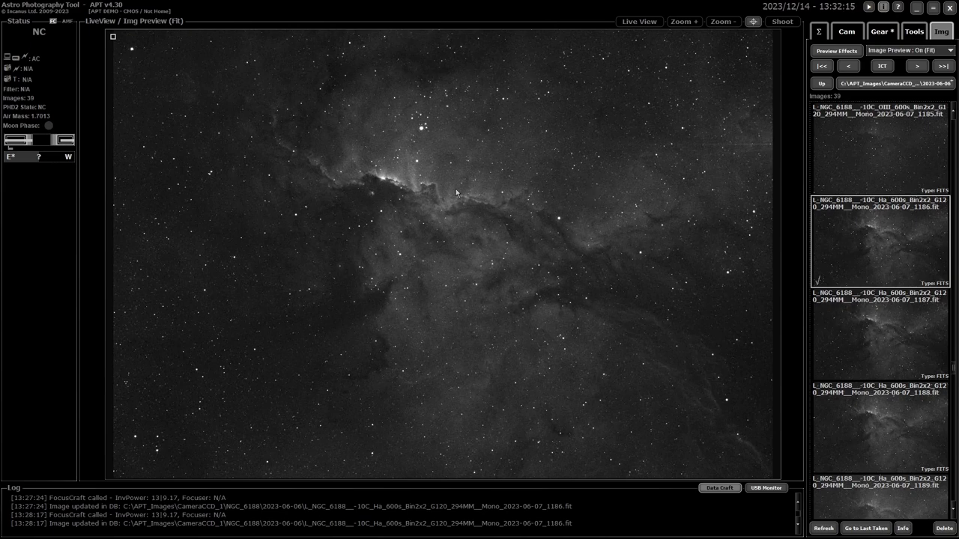
{"action": "mouse_move", "coordinate": [589, 221]}
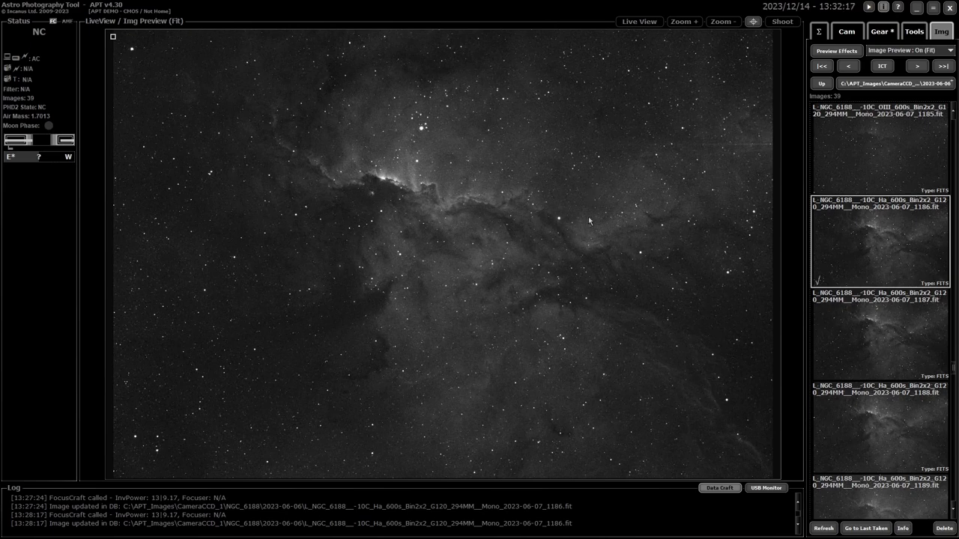
{"action": "mouse_move", "coordinate": [587, 218]}
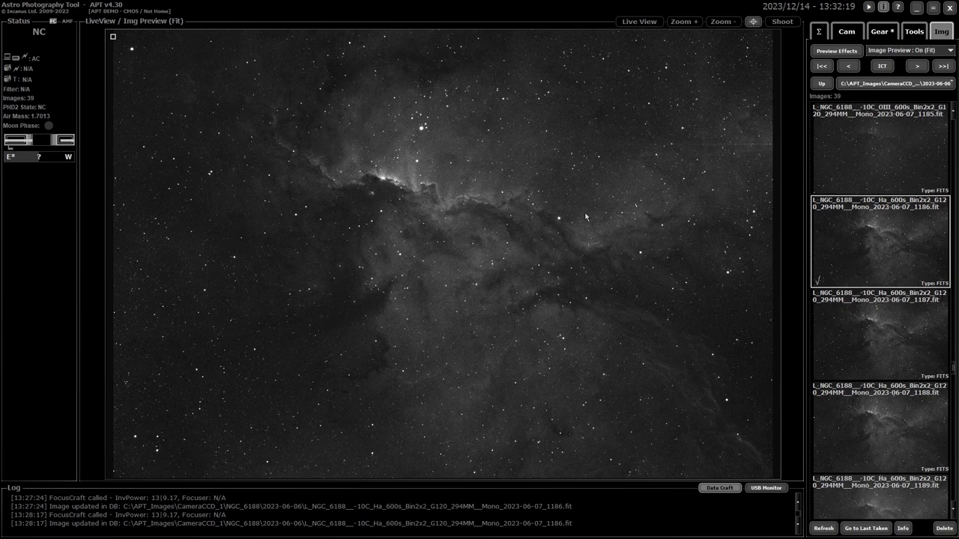
{"action": "mouse_move", "coordinate": [523, 216]}
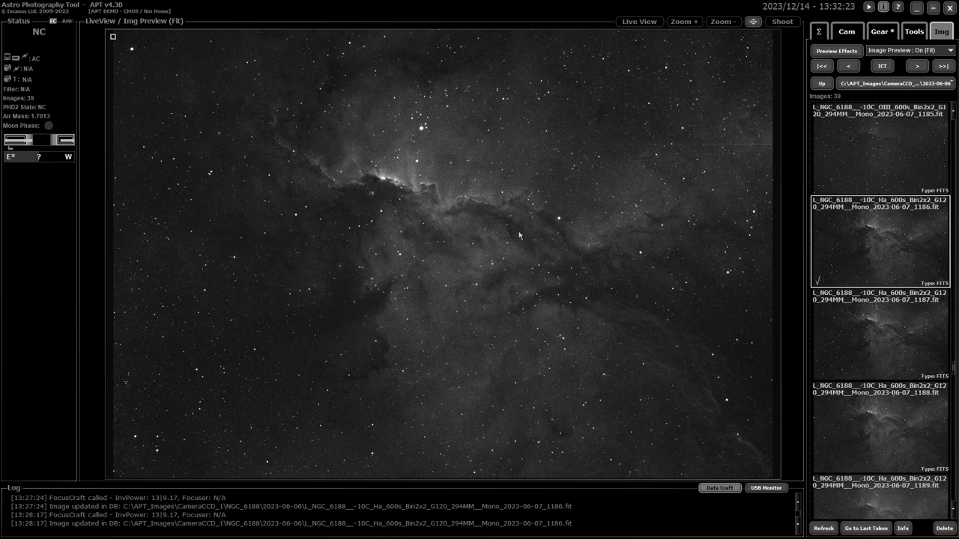
{"action": "mouse_move", "coordinate": [480, 226]}
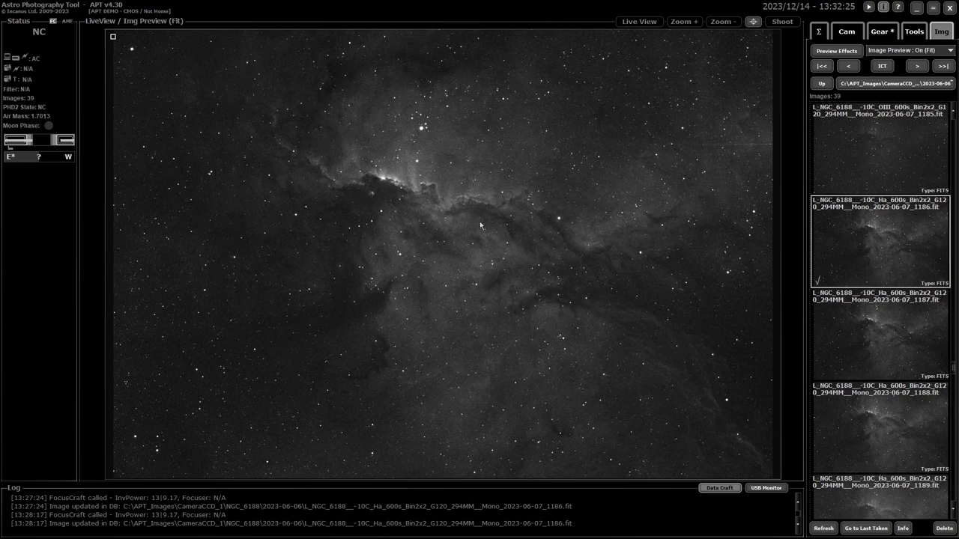
{"action": "mouse_move", "coordinate": [477, 230]}
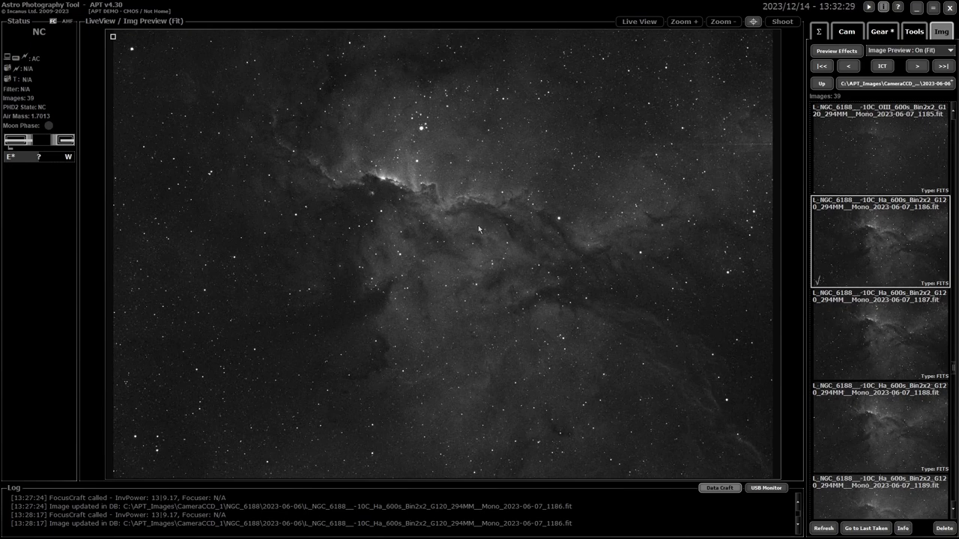
{"action": "mouse_move", "coordinate": [451, 244]}
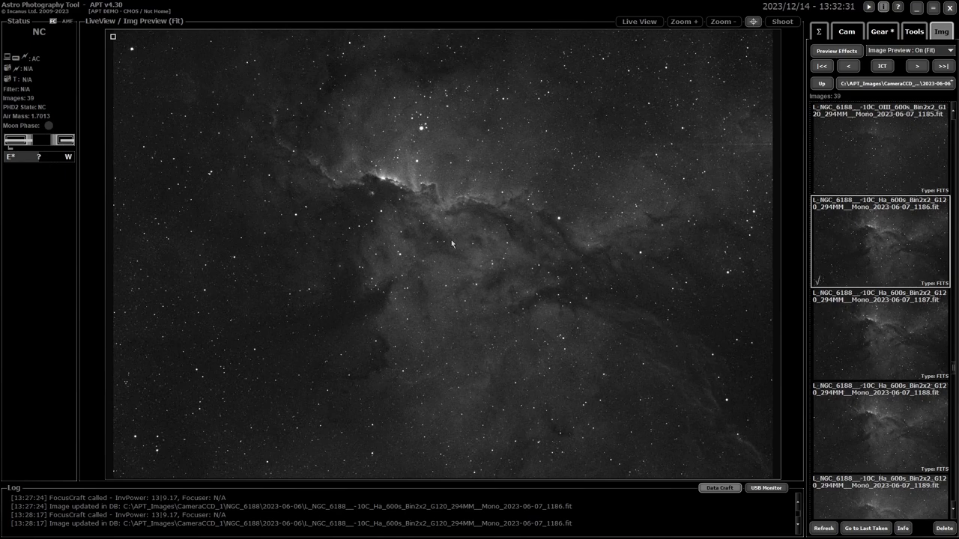
{"action": "mouse_move", "coordinate": [462, 241]}
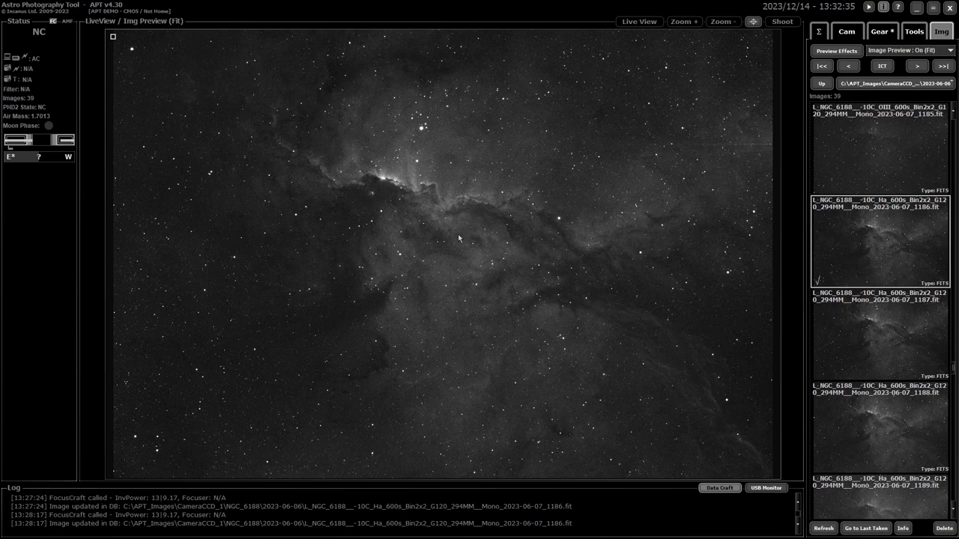
{"action": "mouse_move", "coordinate": [478, 224]}
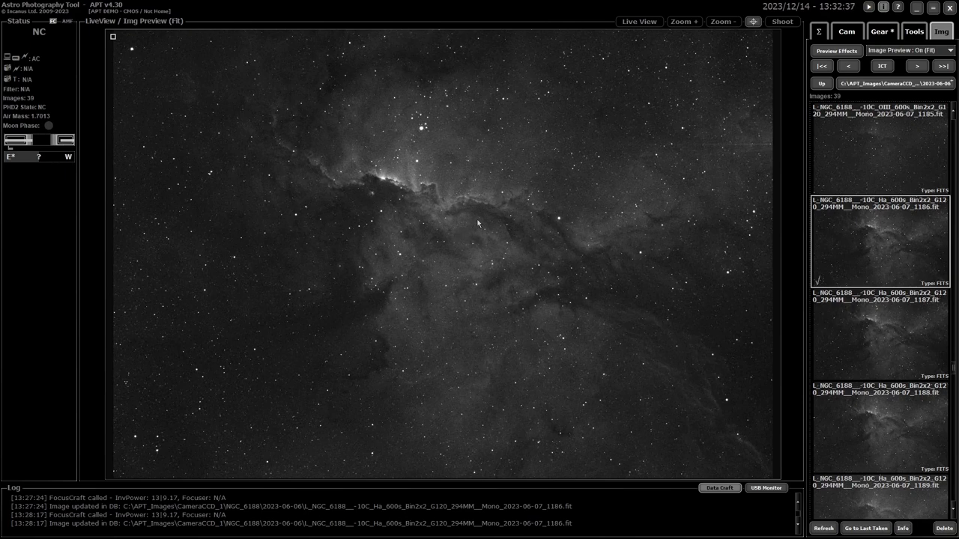
{"action": "mouse_move", "coordinate": [476, 223]}
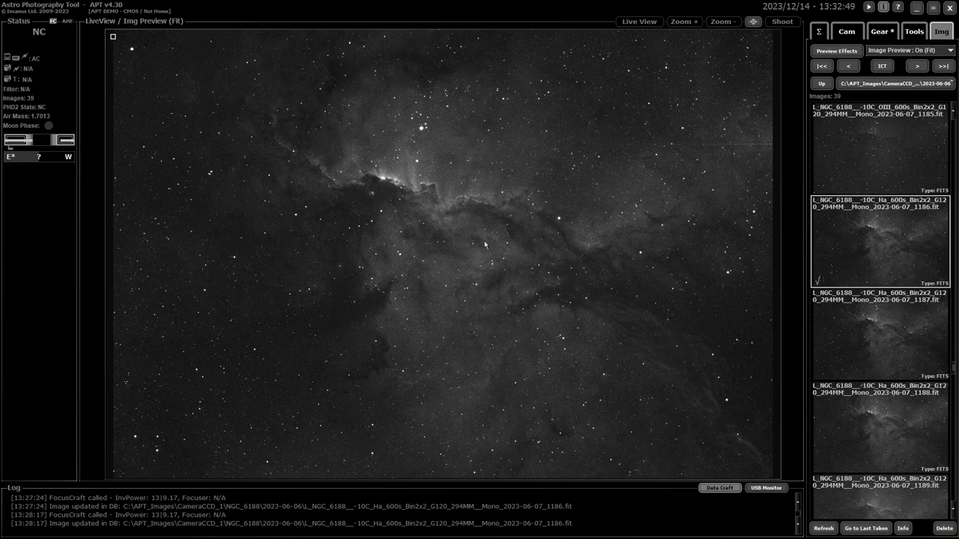
{"action": "mouse_move", "coordinate": [601, 221]}
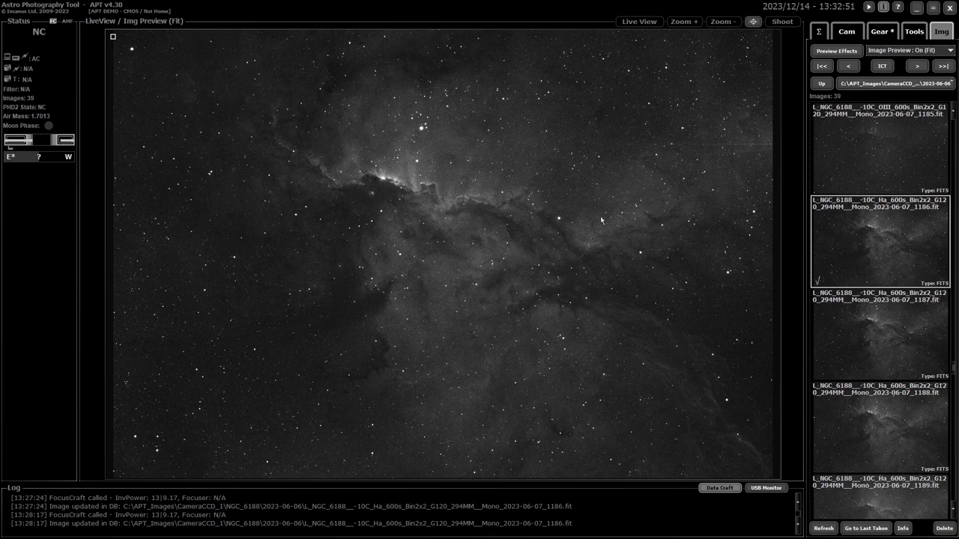
{"action": "mouse_move", "coordinate": [603, 224]}
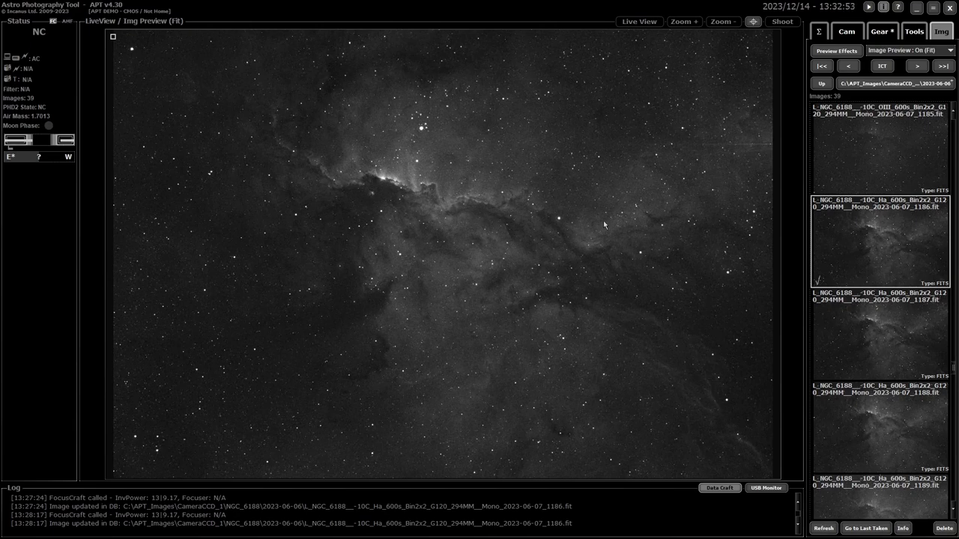
Step: Bring up the Framing Masks panel from the Tools tab and move it aside over the image
{"action": "left_click", "coordinate": [913, 32]}
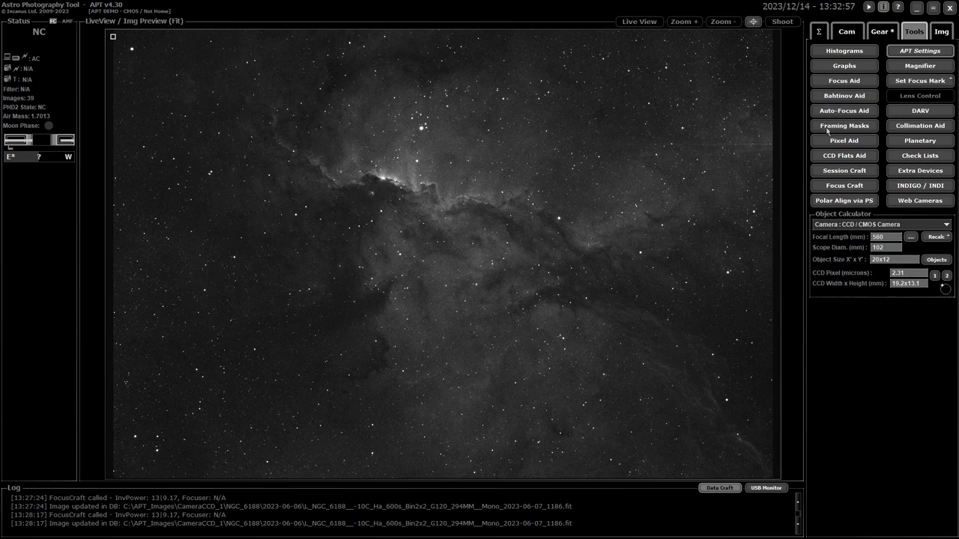
{"action": "mouse_move", "coordinate": [844, 125]}
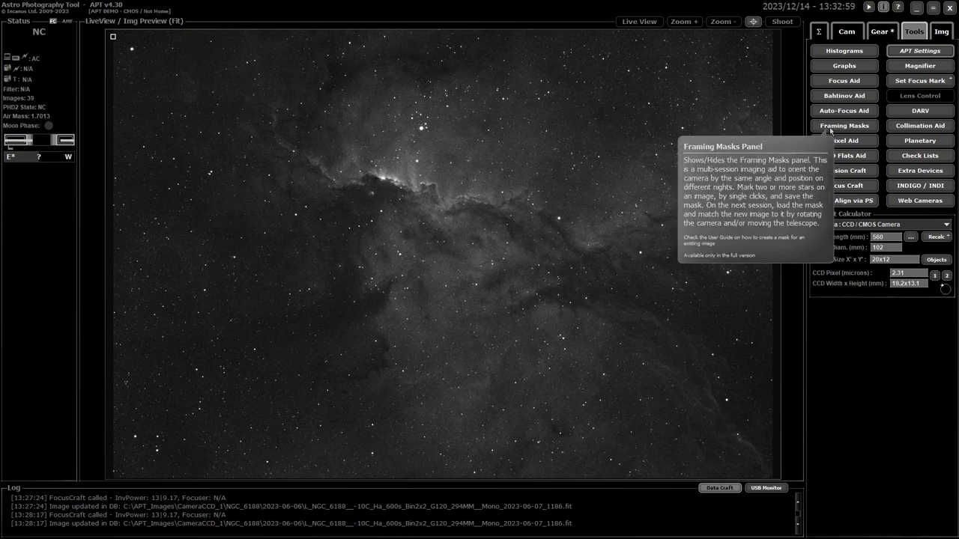
{"action": "left_click", "coordinate": [845, 125]}
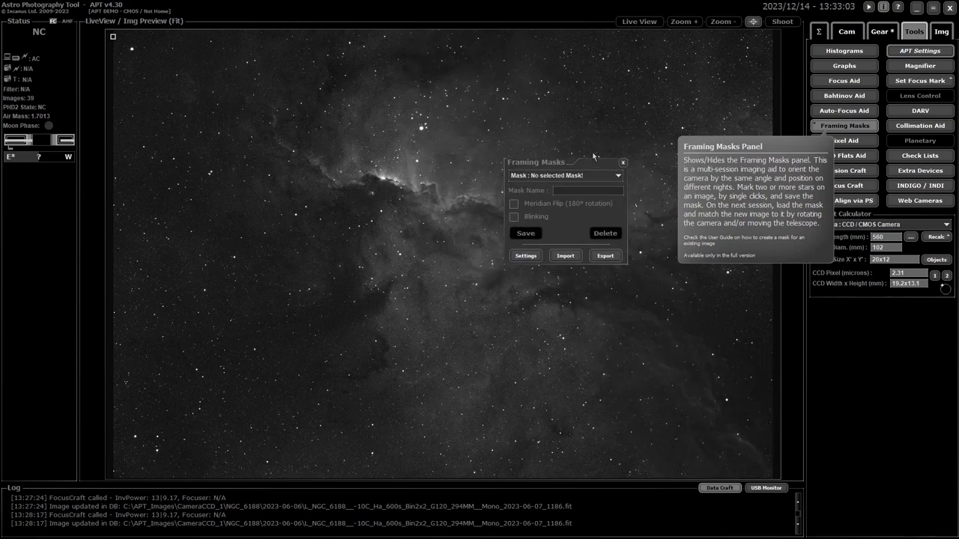
{"action": "left_click_drag", "start_coordinate": [536, 162], "coordinate": [598, 69]}
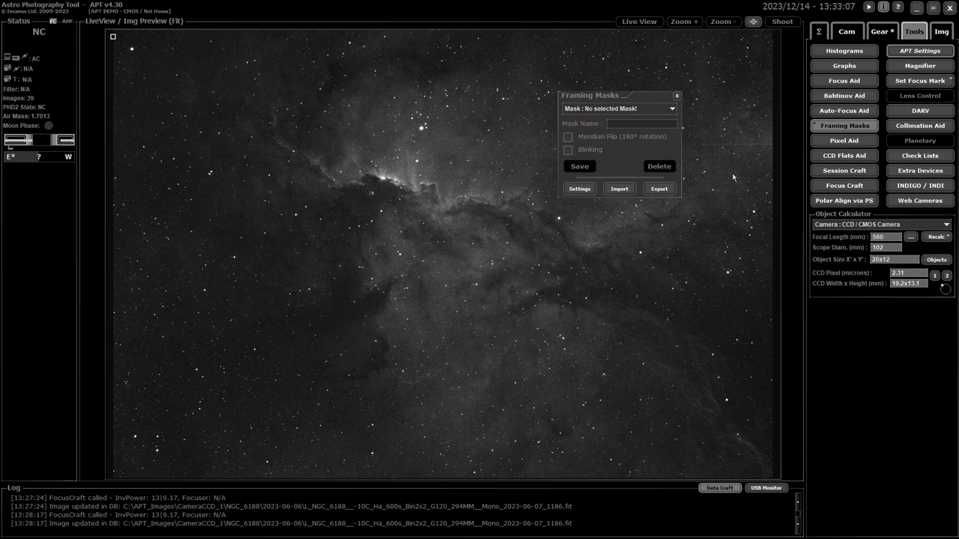
{"action": "mouse_move", "coordinate": [637, 210]}
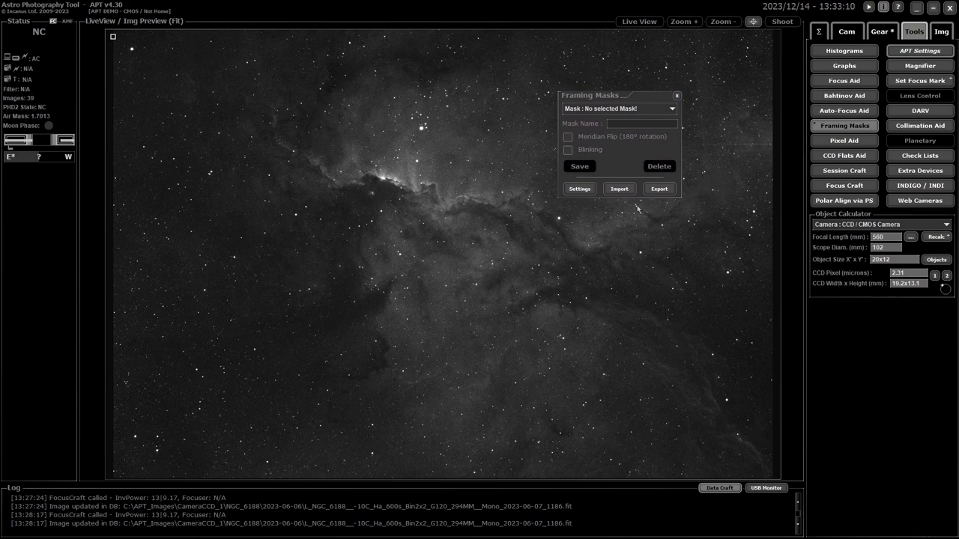
{"action": "left_click", "coordinate": [578, 188]}
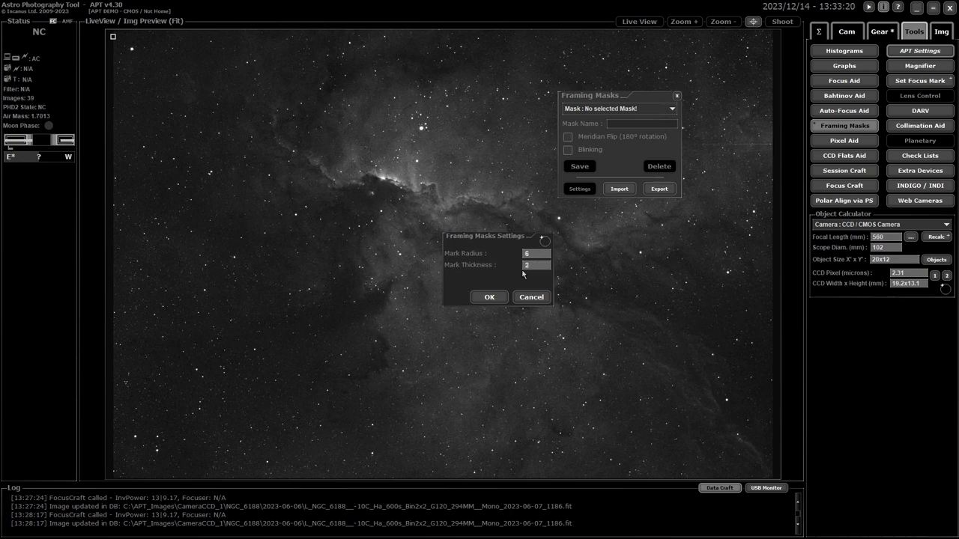
{"action": "mouse_move", "coordinate": [510, 287]}
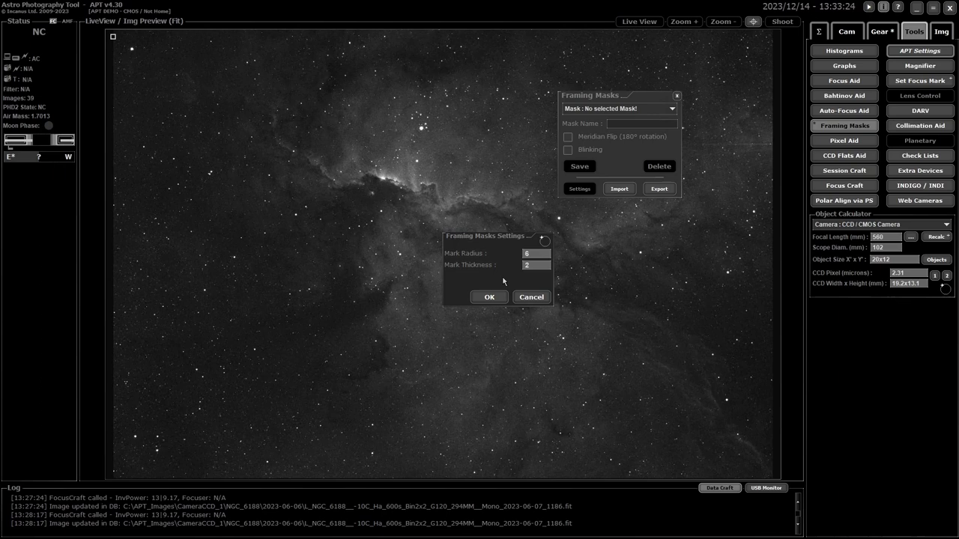
{"action": "mouse_move", "coordinate": [499, 278]}
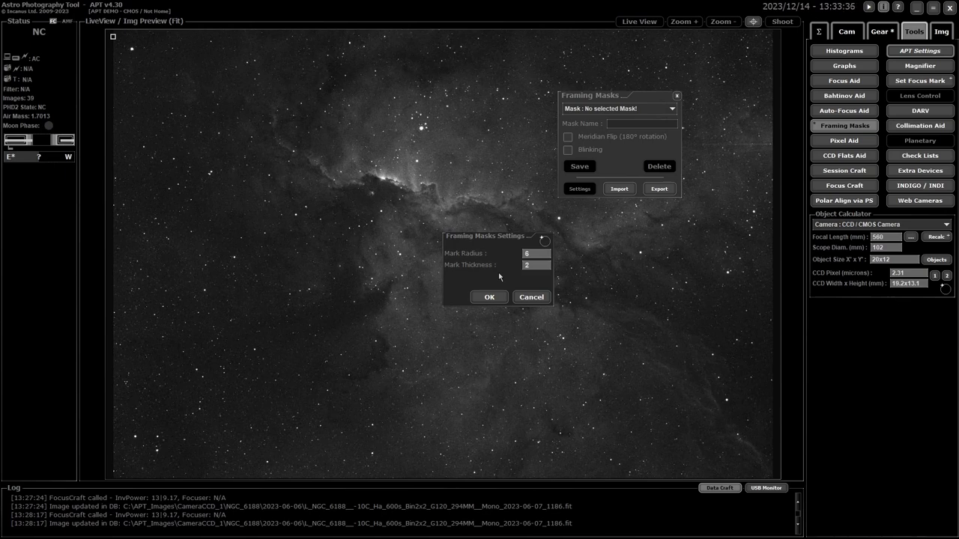
{"action": "mouse_move", "coordinate": [495, 272]}
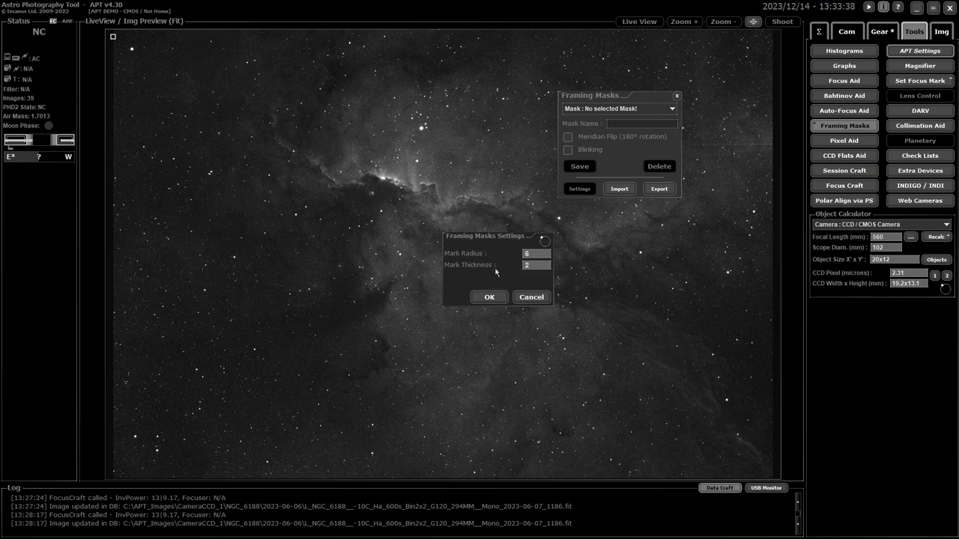
{"action": "mouse_move", "coordinate": [496, 279]}
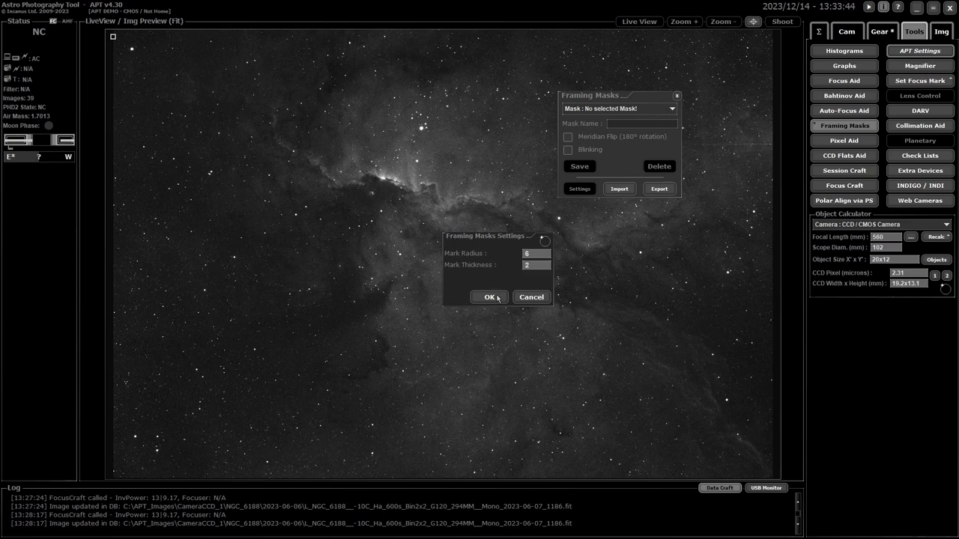
{"action": "left_click", "coordinate": [487, 297]}
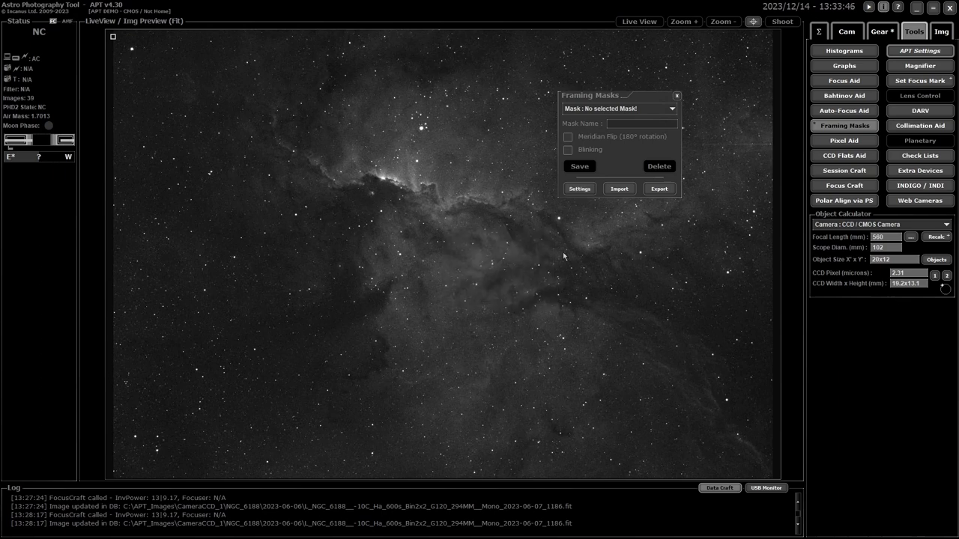
{"action": "mouse_move", "coordinate": [652, 142]}
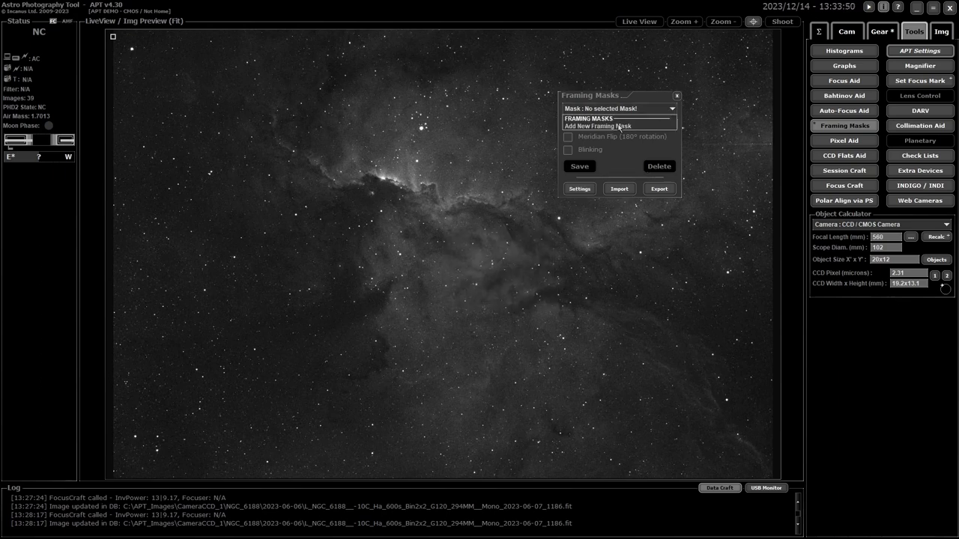
Step: Add a new framing mask and name it 'Dragons'
{"action": "left_click", "coordinate": [598, 126]}
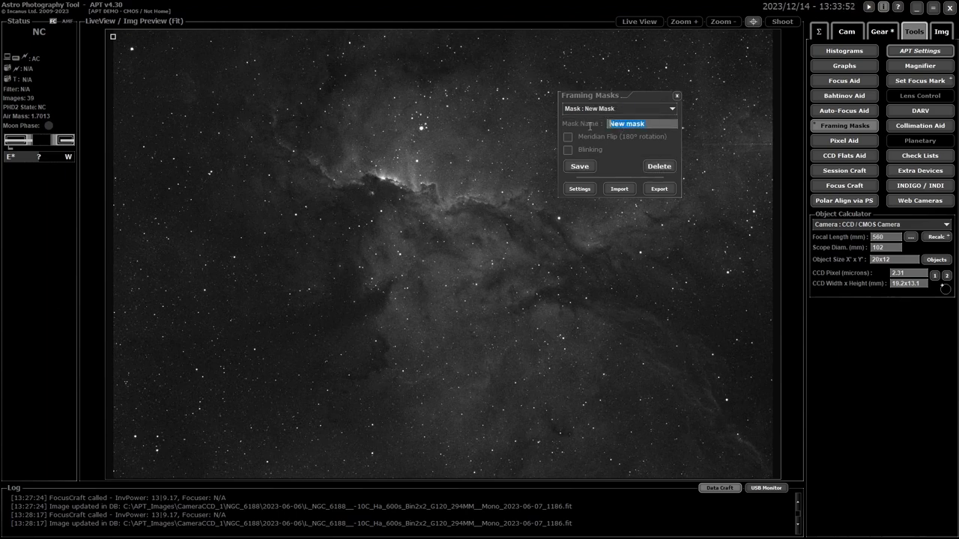
{"action": "type", "text": "Dr"}
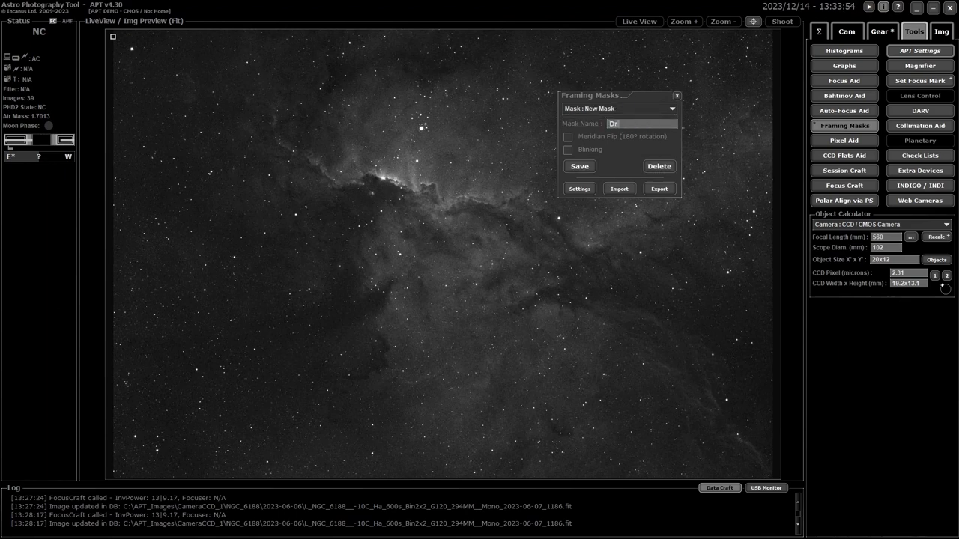
{"action": "type", "text": "Dragon"}
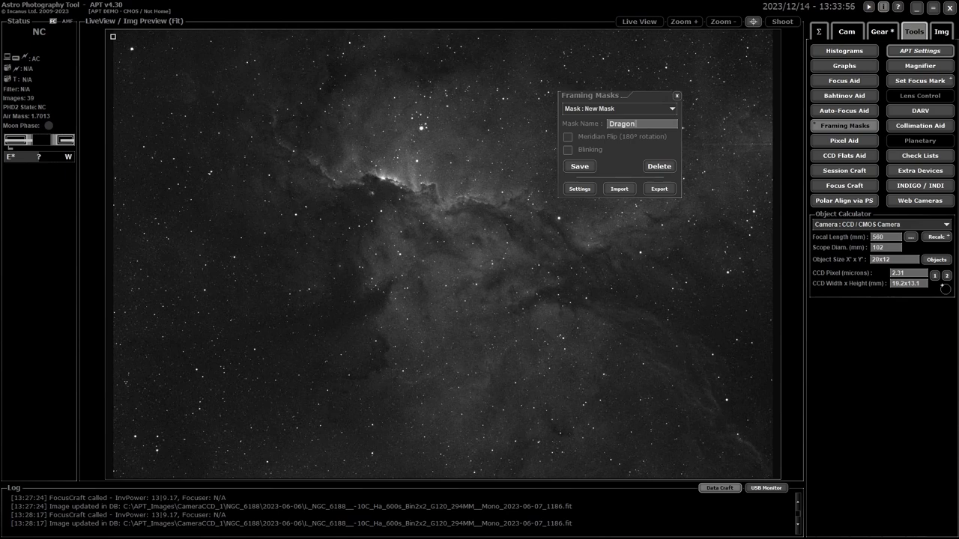
{"action": "type", "text": "s"}
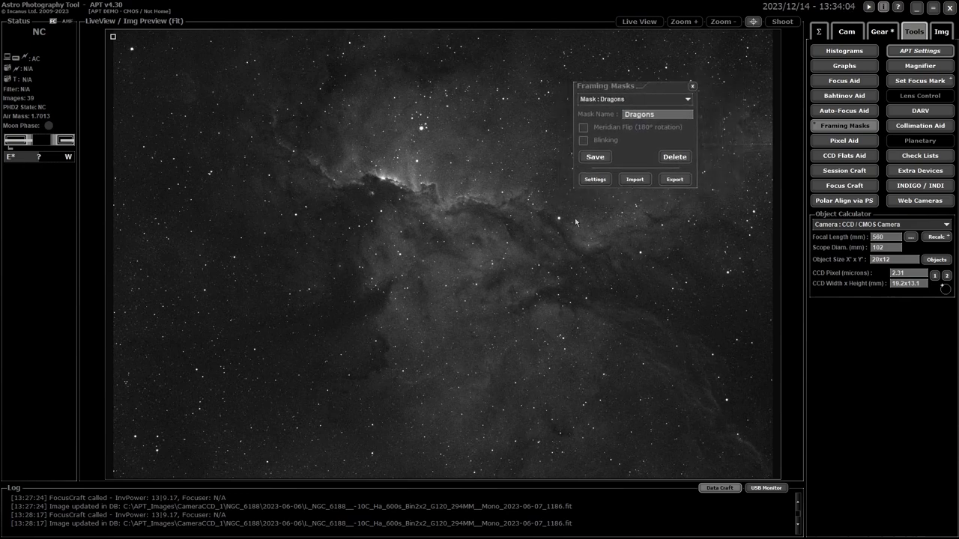
{"action": "mouse_move", "coordinate": [447, 305]}
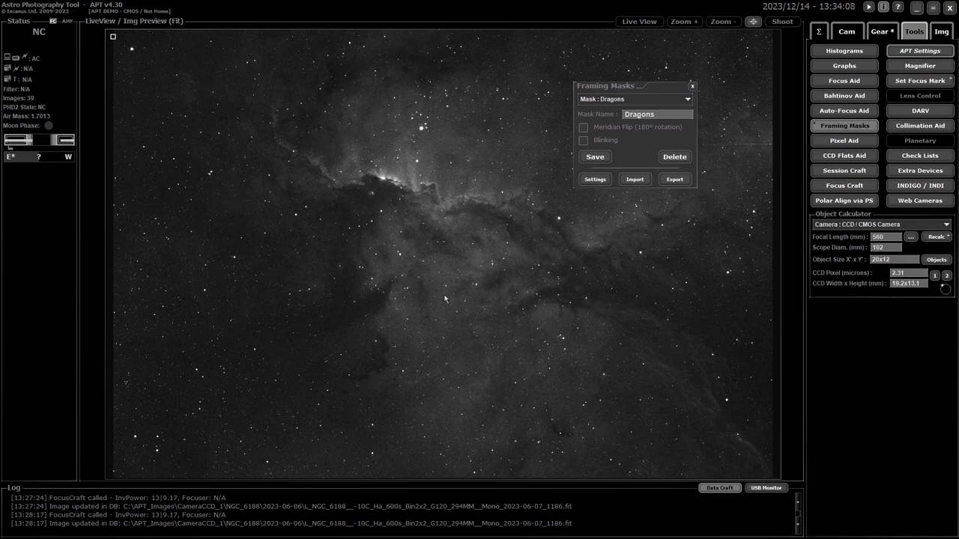
{"action": "mouse_move", "coordinate": [416, 163]}
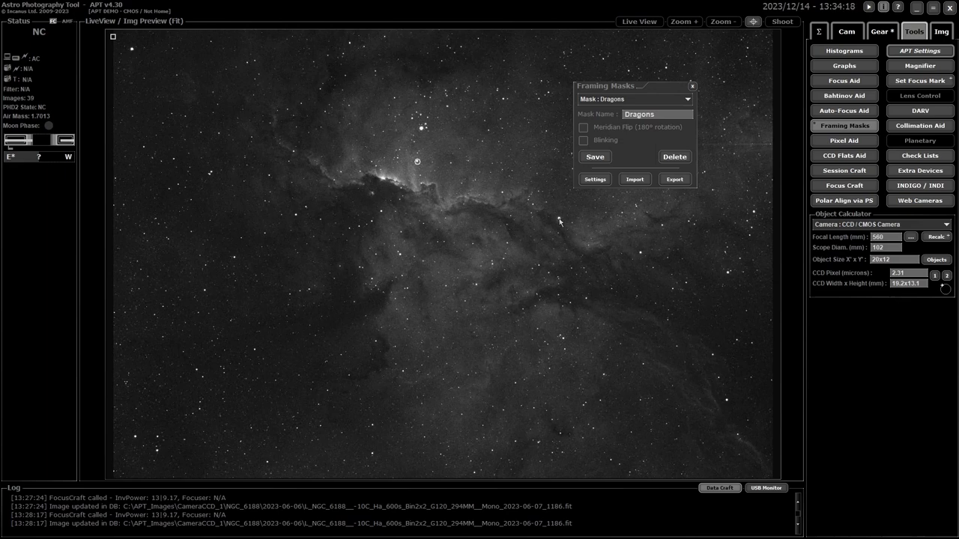
{"action": "mouse_move", "coordinate": [418, 293]}
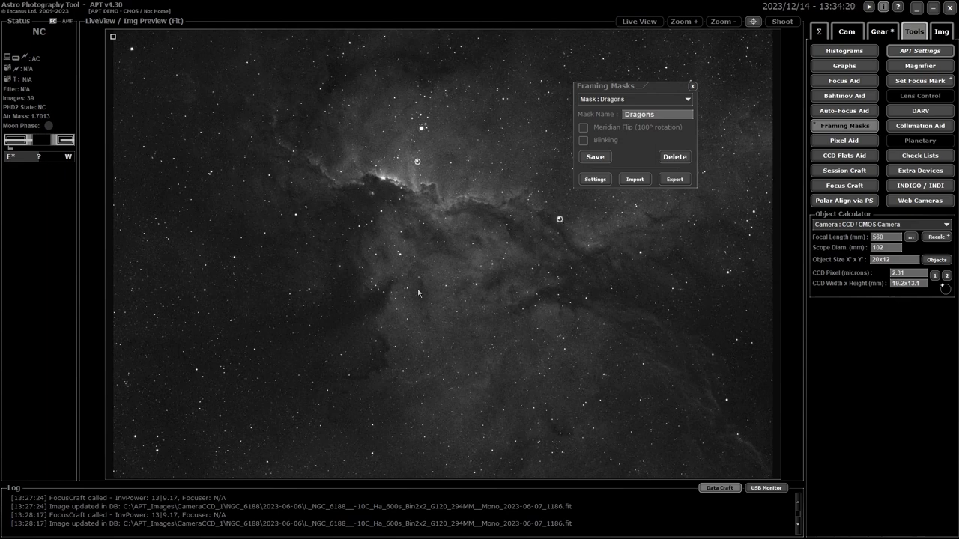
{"action": "mouse_move", "coordinate": [290, 298]}
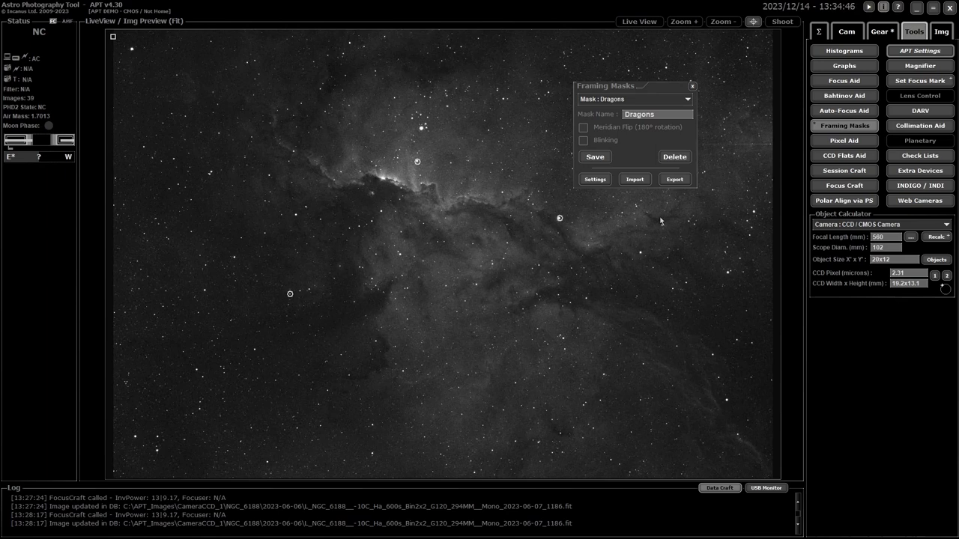
{"action": "mouse_move", "coordinate": [678, 205]}
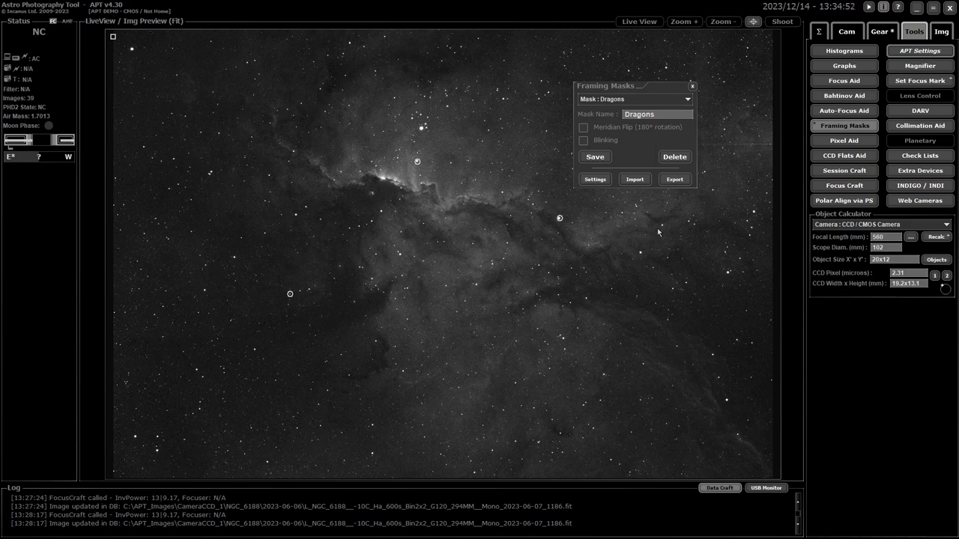
{"action": "mouse_move", "coordinate": [646, 252]}
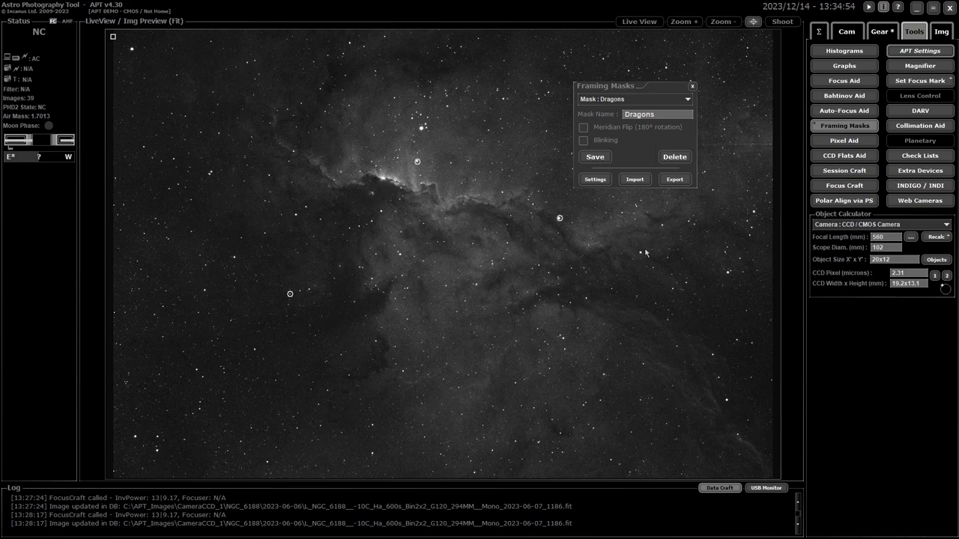
{"action": "mouse_move", "coordinate": [439, 228]}
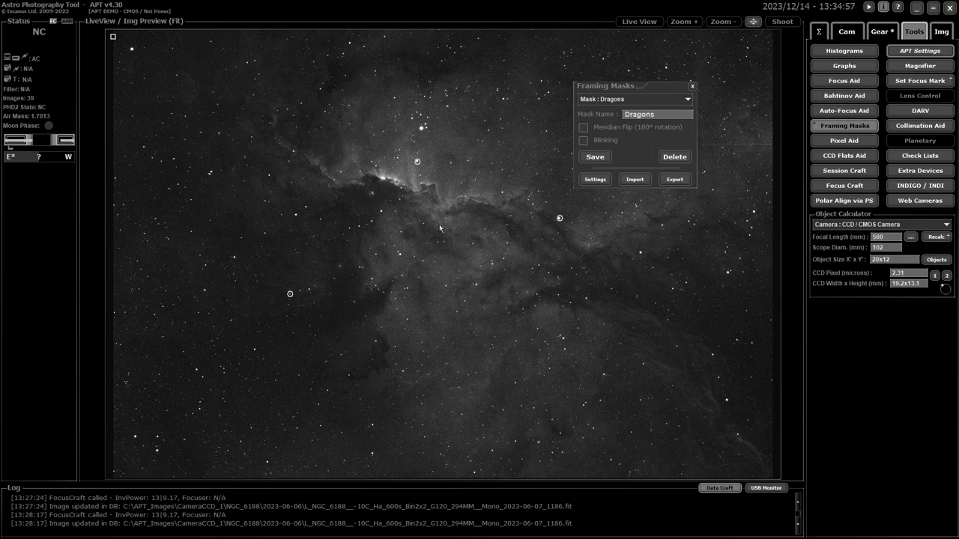
{"action": "mouse_move", "coordinate": [447, 228]}
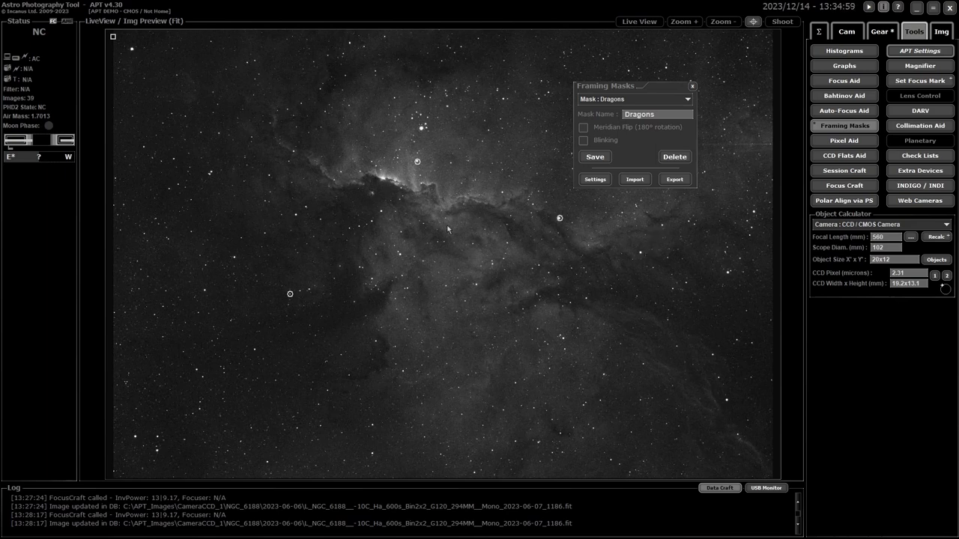
{"action": "mouse_move", "coordinate": [480, 225]}
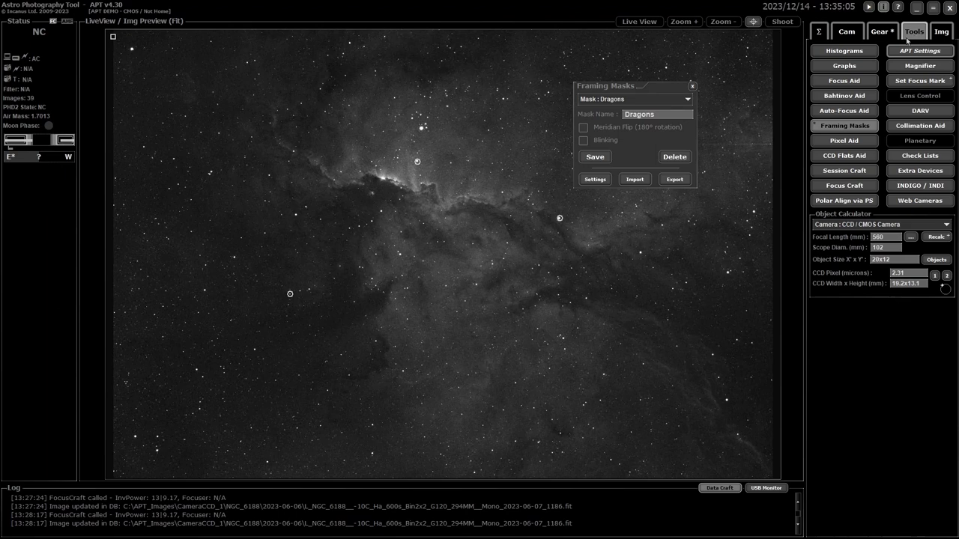
{"action": "mouse_move", "coordinate": [941, 41]}
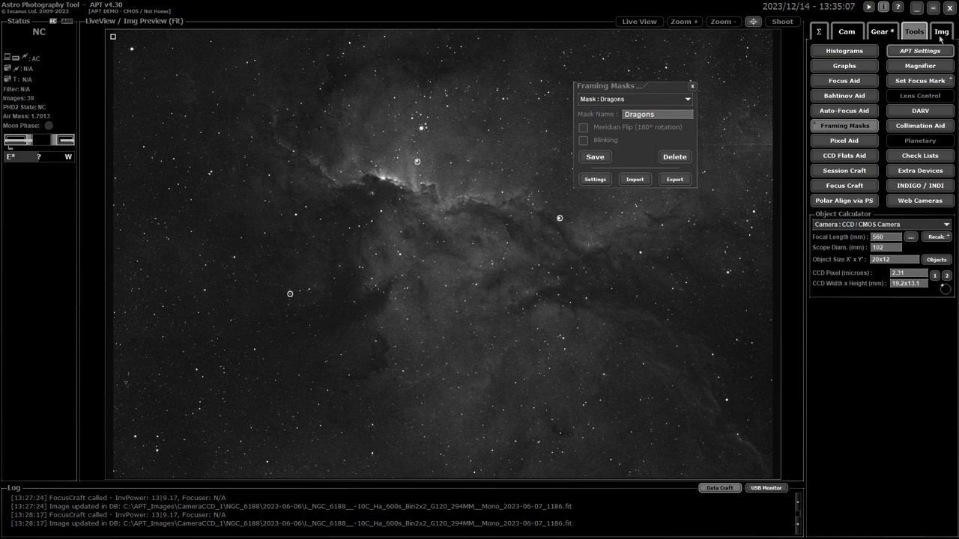
{"action": "mouse_move", "coordinate": [698, 134]}
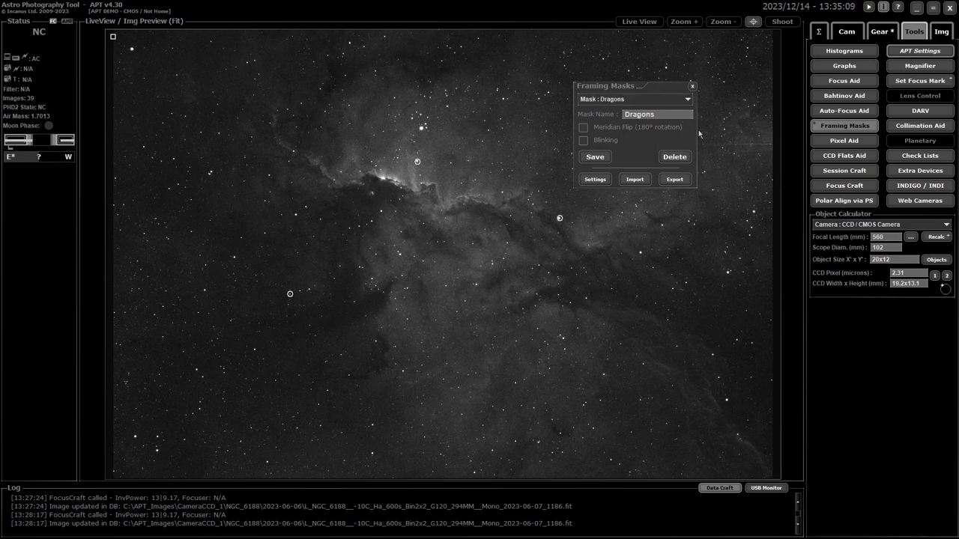
Step: Browse up to the NGC 6188 folder, enter 2023-06-10 and load a later mono frame for comparison
{"action": "left_click", "coordinate": [942, 31]}
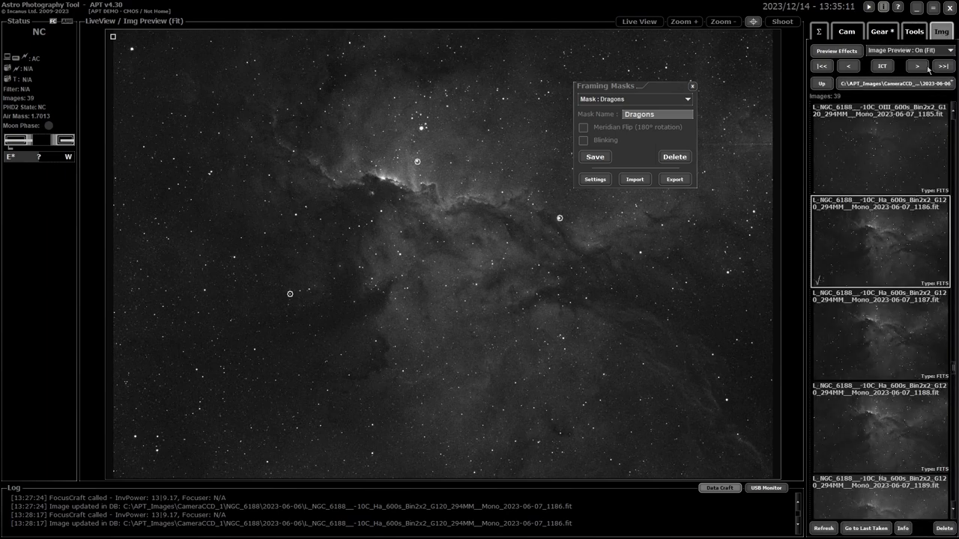
{"action": "left_click", "coordinate": [822, 83]}
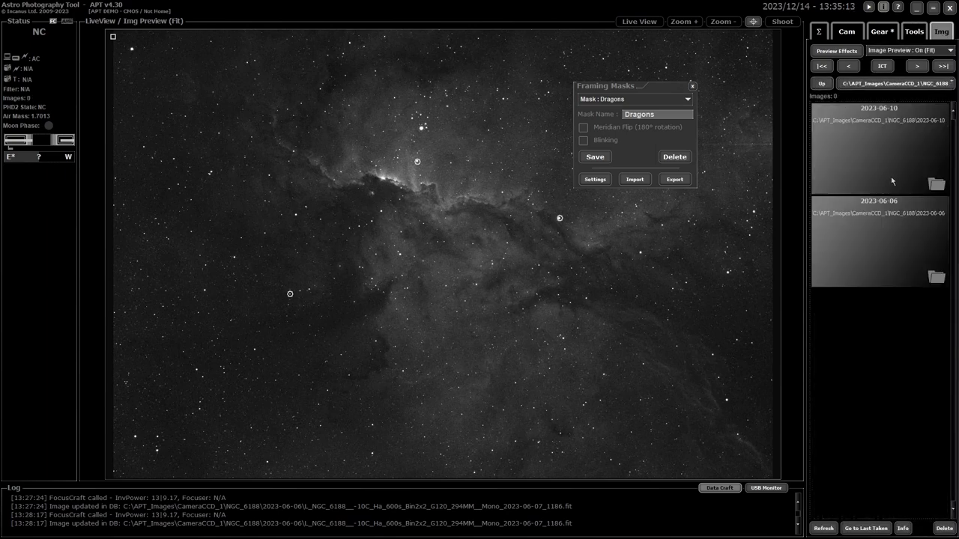
{"action": "left_click", "coordinate": [880, 147]}
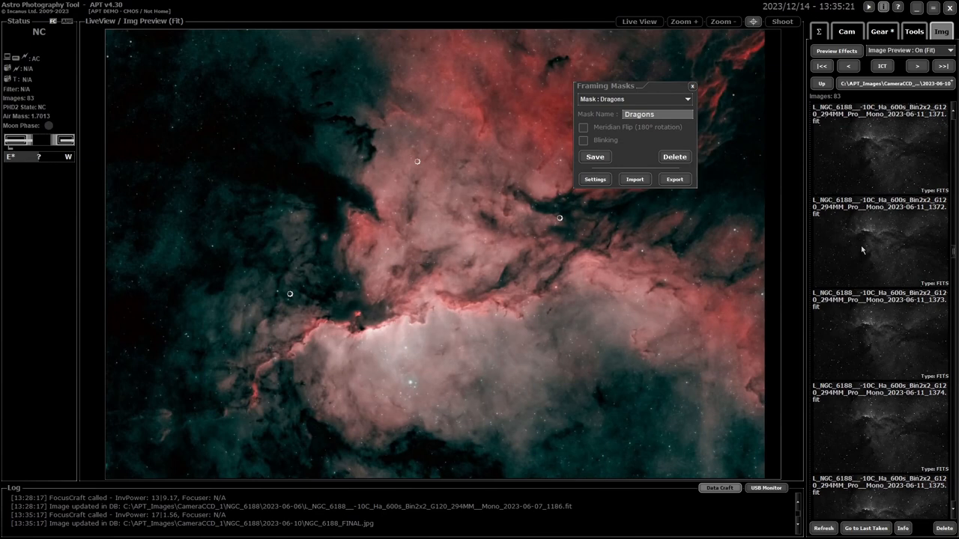
{"action": "left_click", "coordinate": [881, 239]}
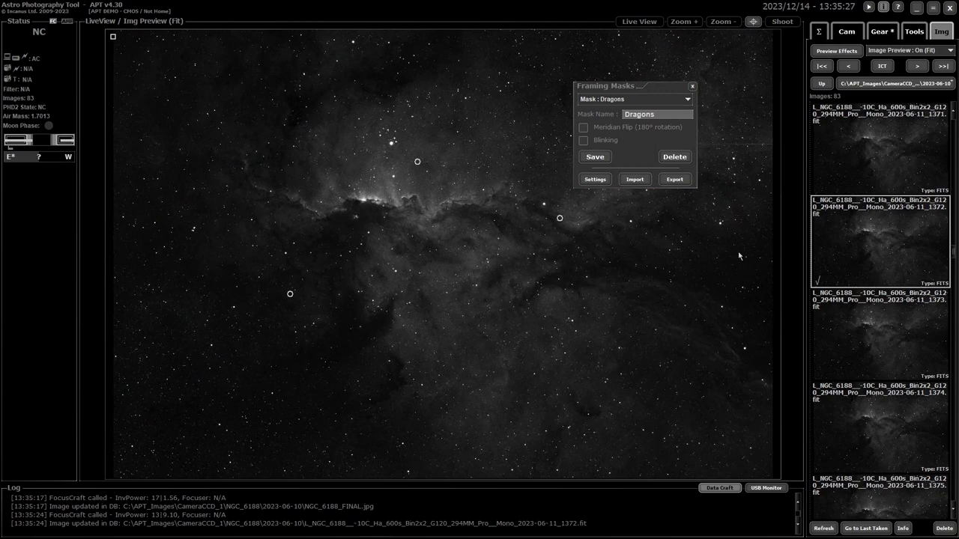
{"action": "mouse_move", "coordinate": [477, 243]}
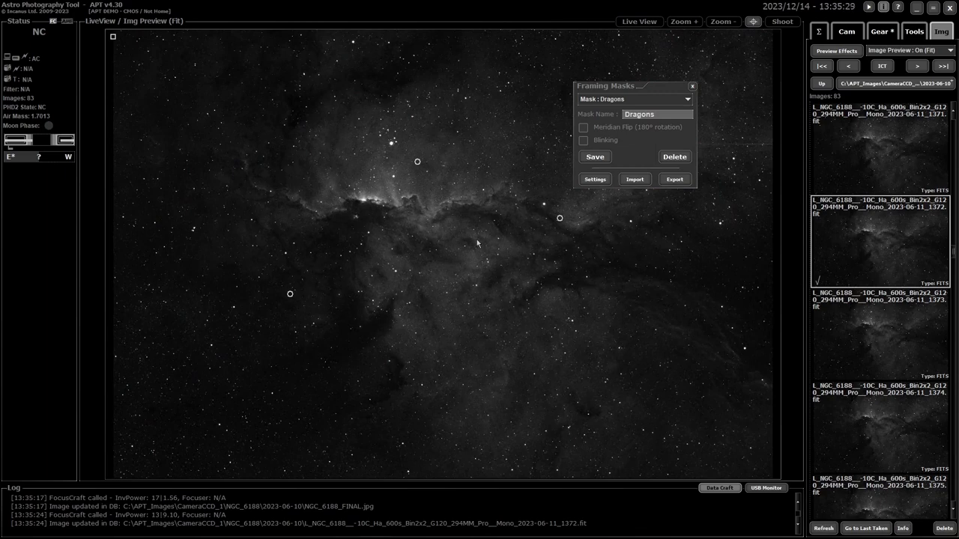
{"action": "mouse_move", "coordinate": [551, 217]}
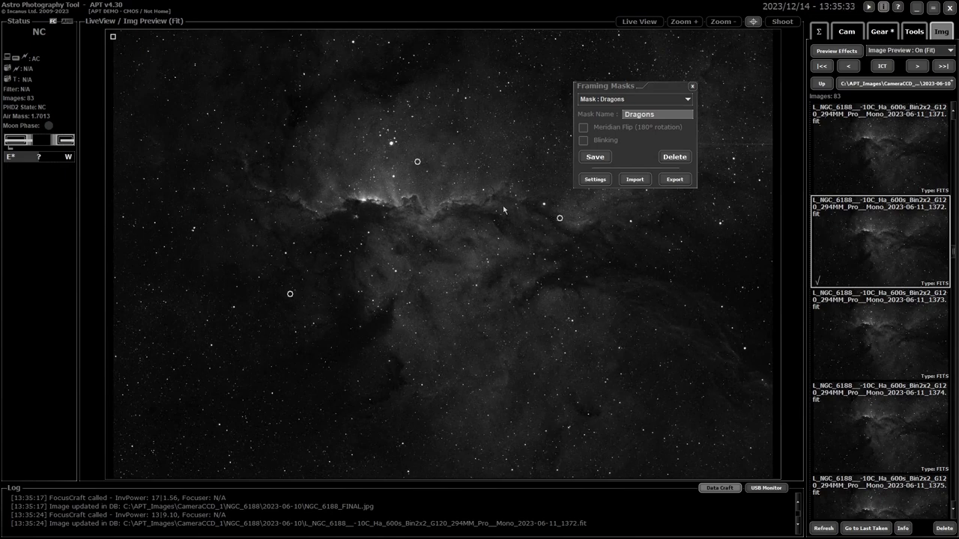
{"action": "mouse_move", "coordinate": [560, 219]}
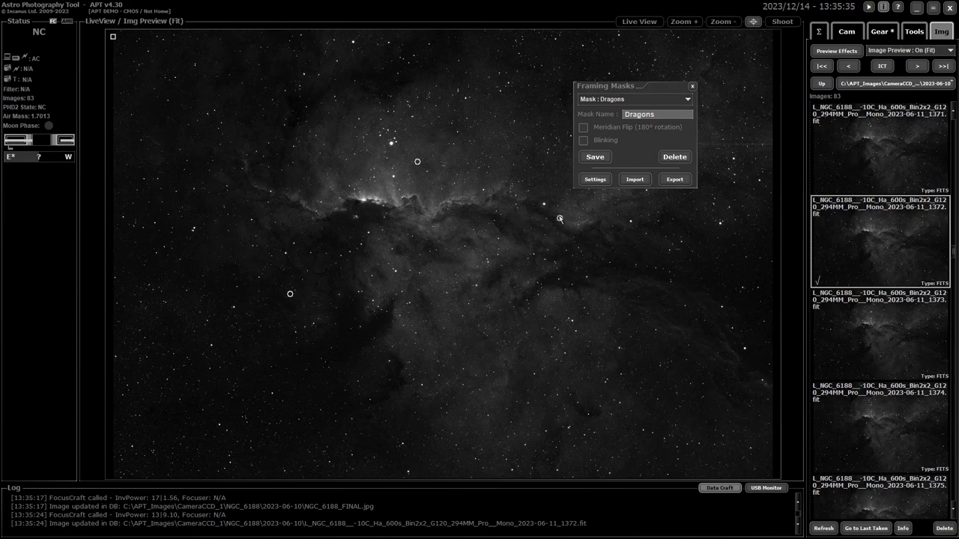
{"action": "mouse_move", "coordinate": [392, 182]}
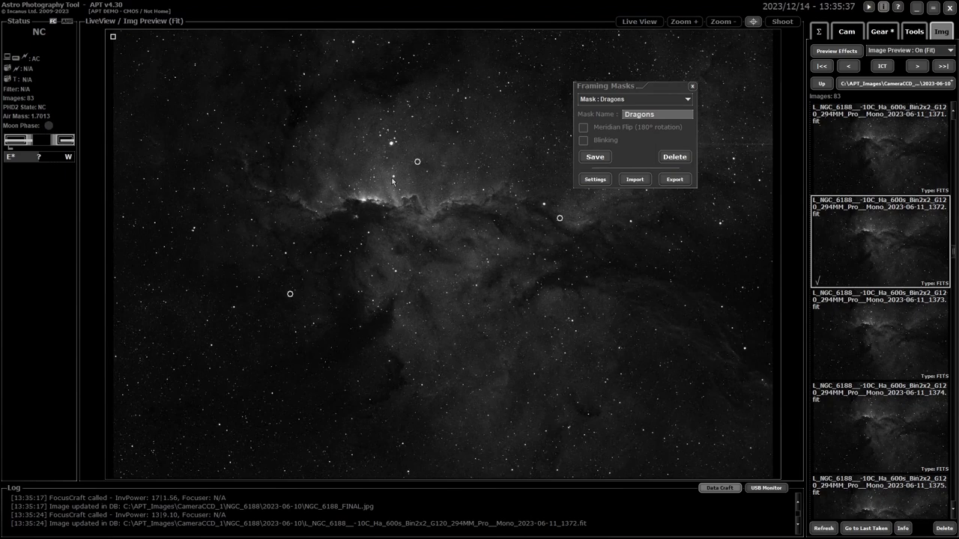
{"action": "mouse_move", "coordinate": [298, 332]}
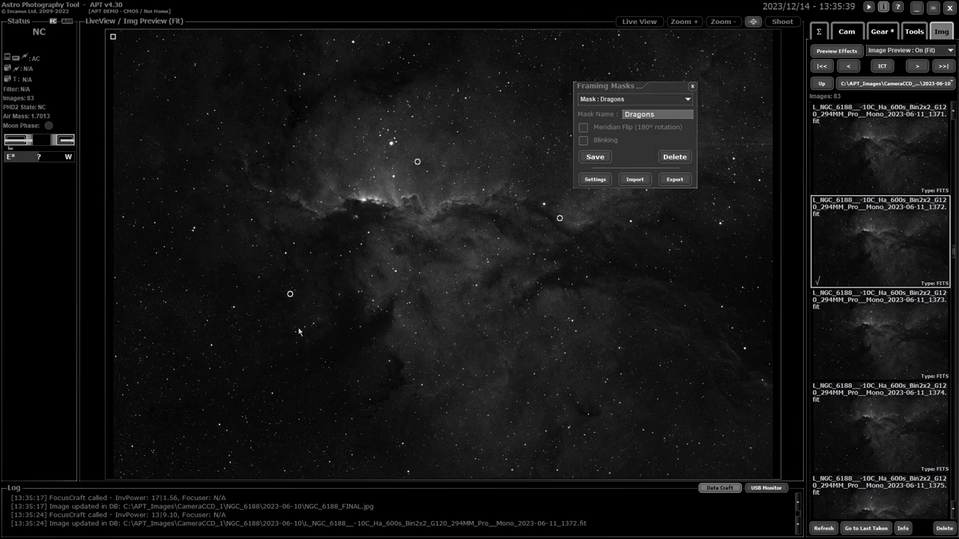
{"action": "mouse_move", "coordinate": [373, 273]}
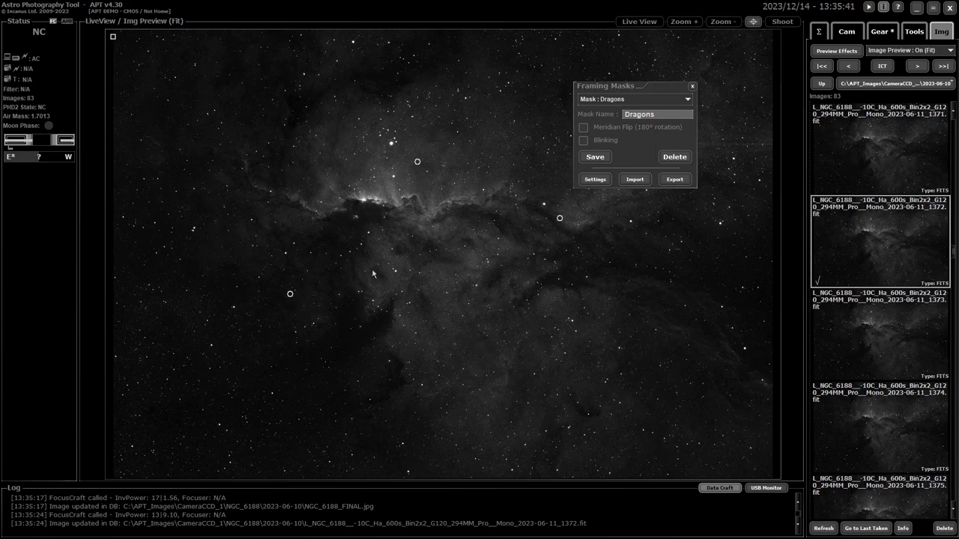
{"action": "mouse_move", "coordinate": [461, 237]}
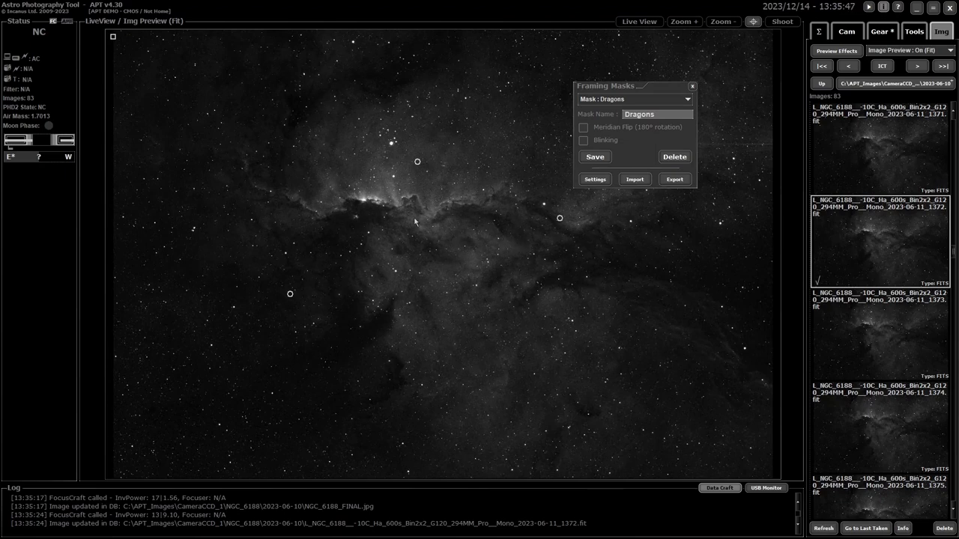
{"action": "mouse_move", "coordinate": [473, 226]}
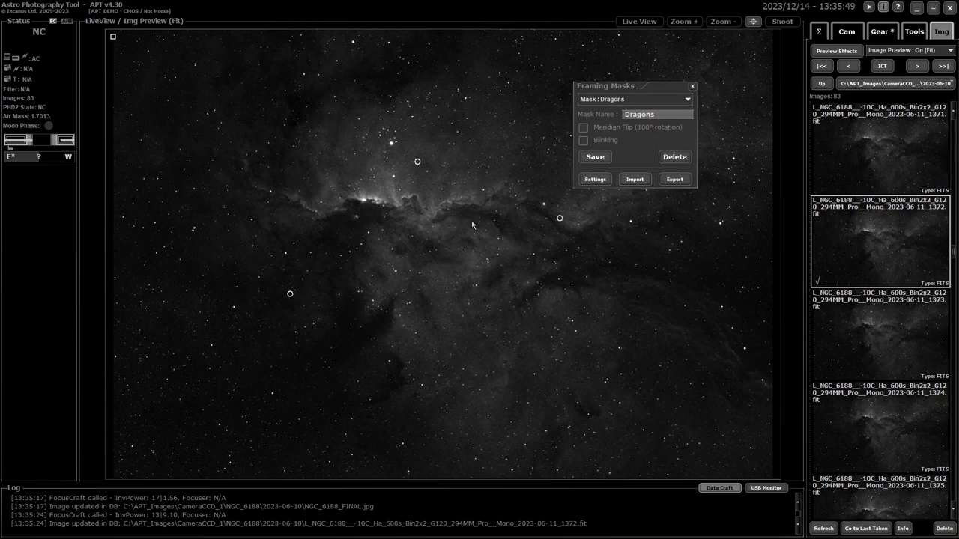
{"action": "mouse_move", "coordinate": [479, 218]}
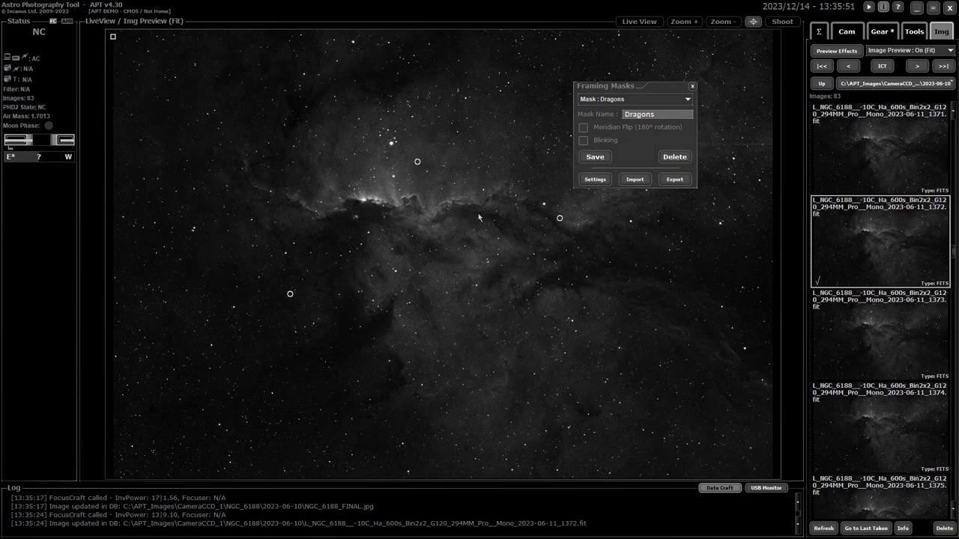
{"action": "mouse_move", "coordinate": [463, 221]}
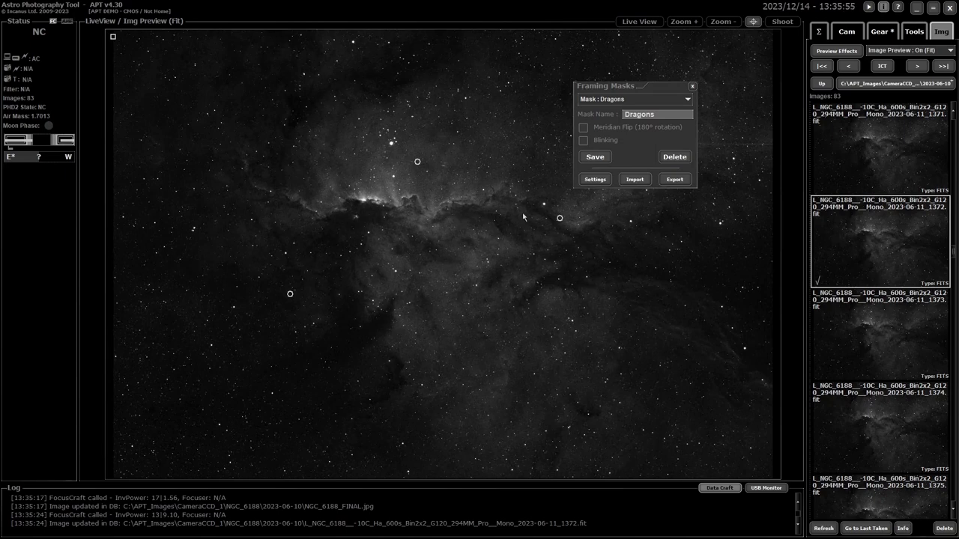
{"action": "left_click", "coordinate": [584, 140]}
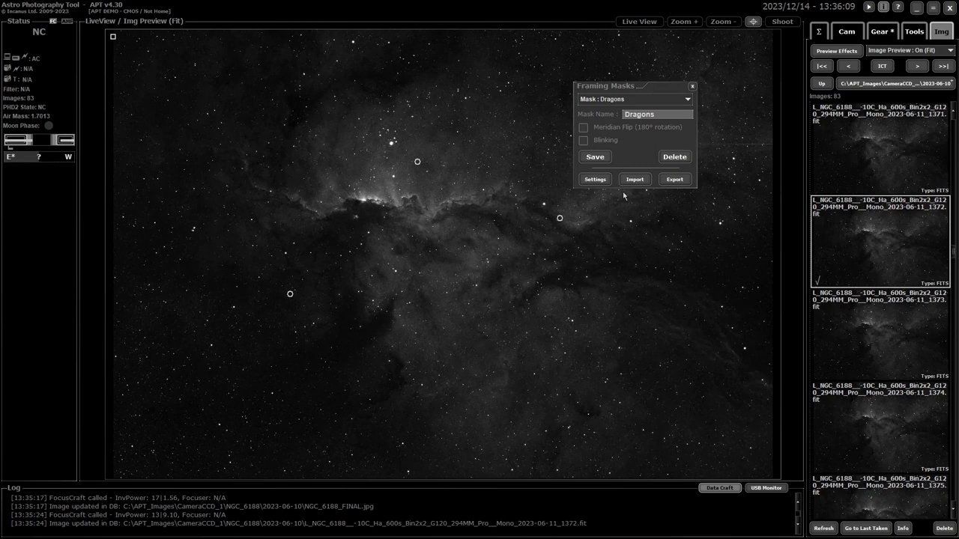
{"action": "mouse_move", "coordinate": [395, 150]}
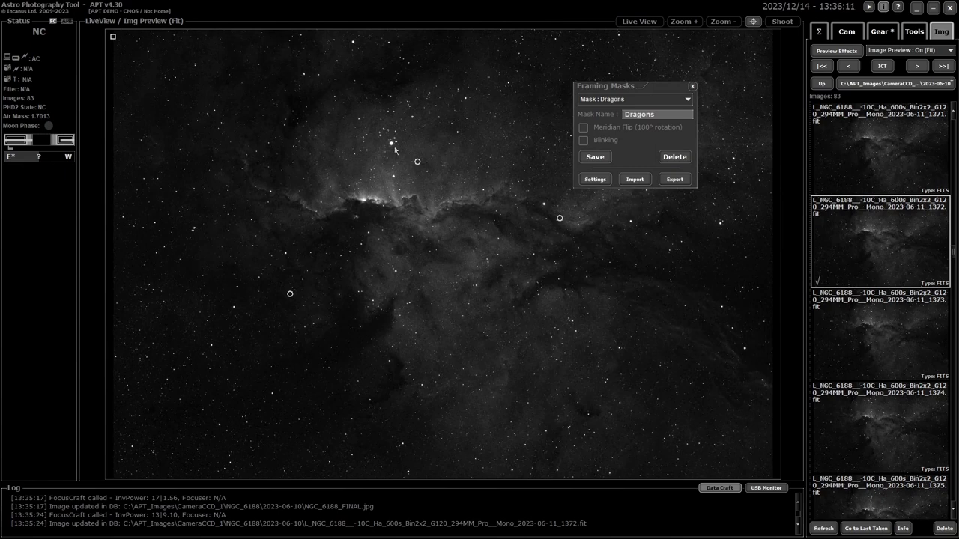
{"action": "mouse_move", "coordinate": [449, 191]}
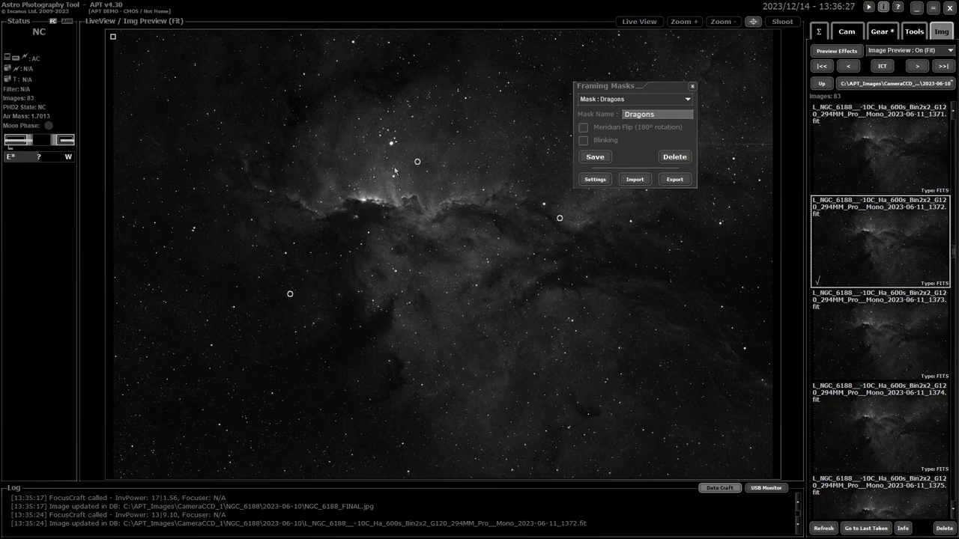
{"action": "mouse_move", "coordinate": [558, 218]}
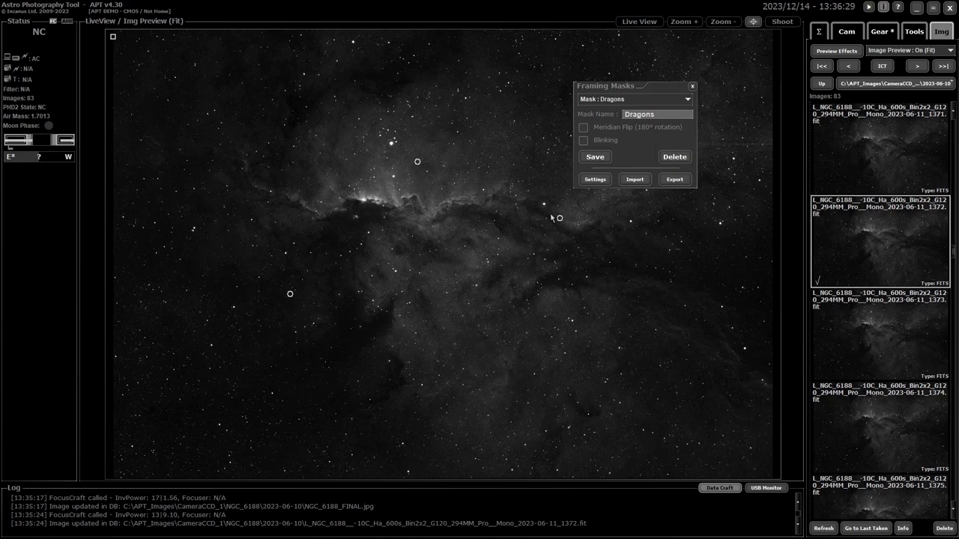
{"action": "mouse_move", "coordinate": [461, 224]}
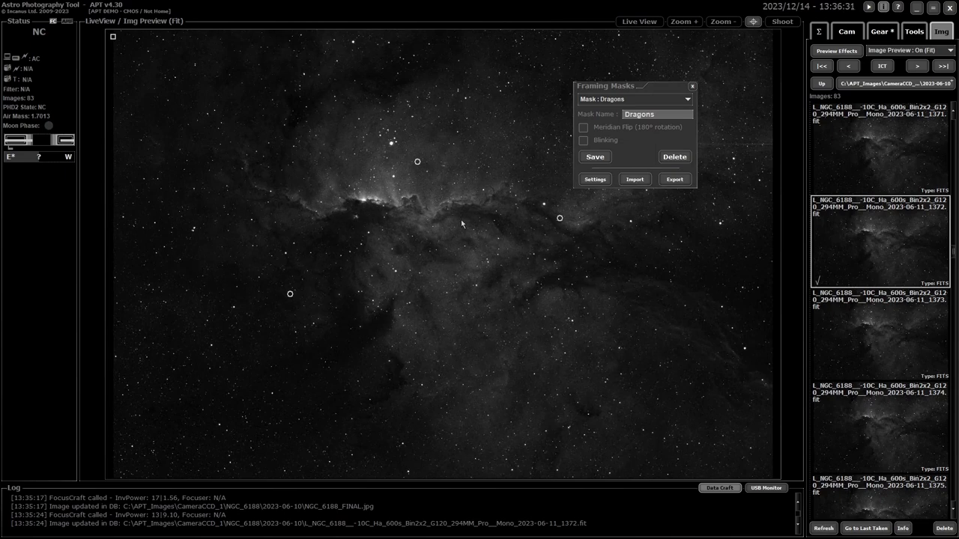
{"action": "mouse_move", "coordinate": [636, 210]}
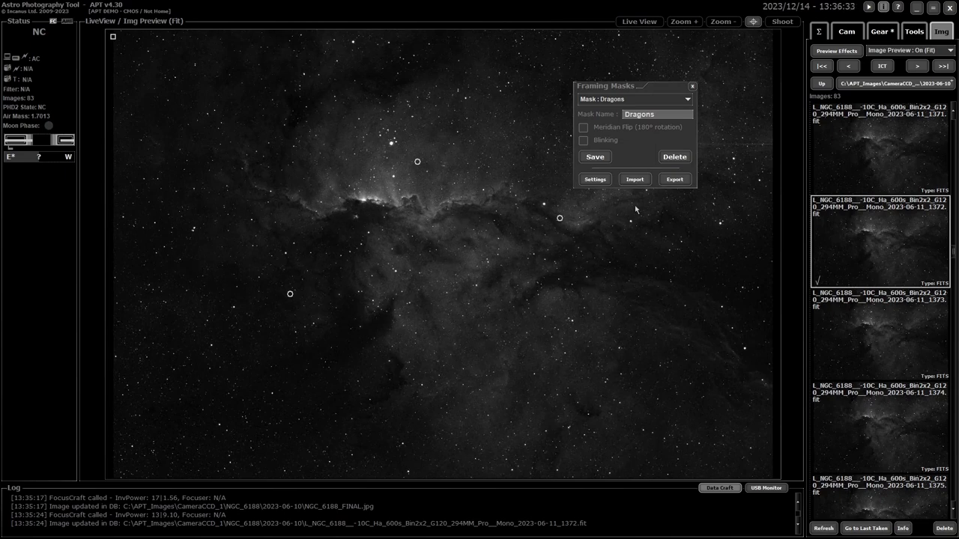
{"action": "mouse_move", "coordinate": [656, 181]}
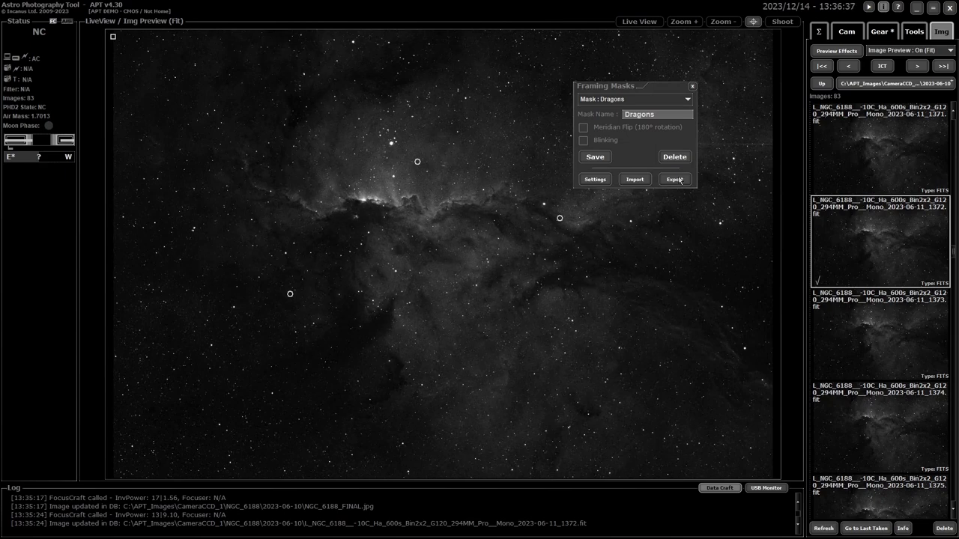
{"action": "mouse_move", "coordinate": [675, 185]}
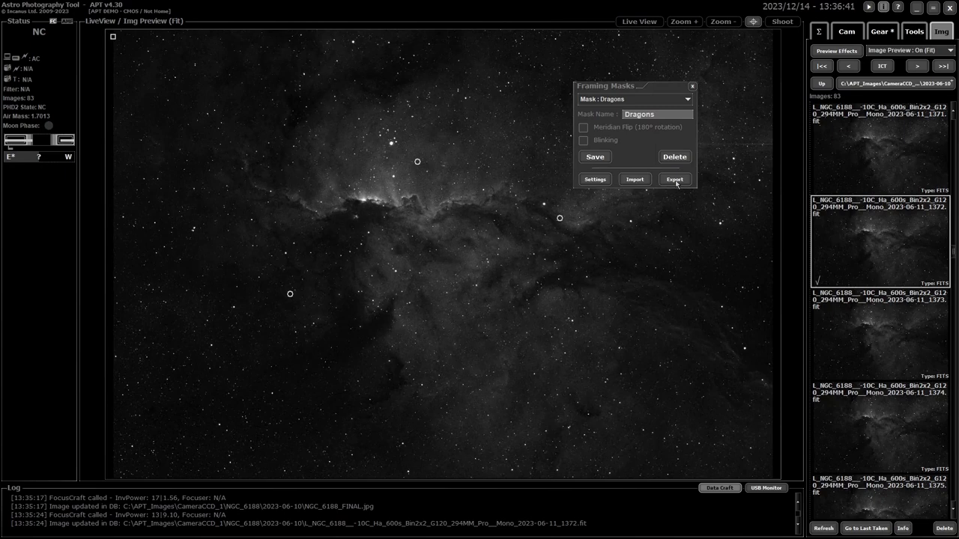
{"action": "mouse_move", "coordinate": [642, 191]}
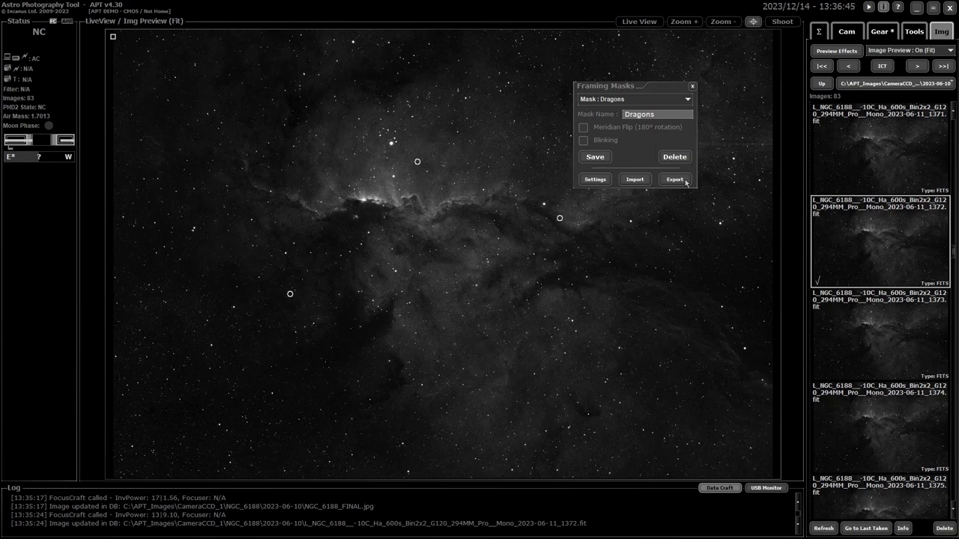
{"action": "mouse_move", "coordinate": [473, 177]}
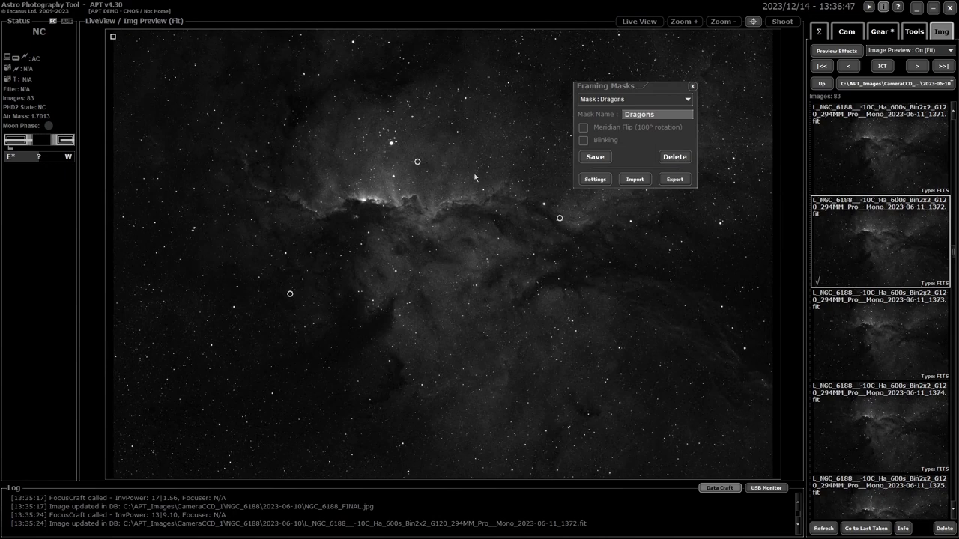
{"action": "mouse_move", "coordinate": [642, 183]}
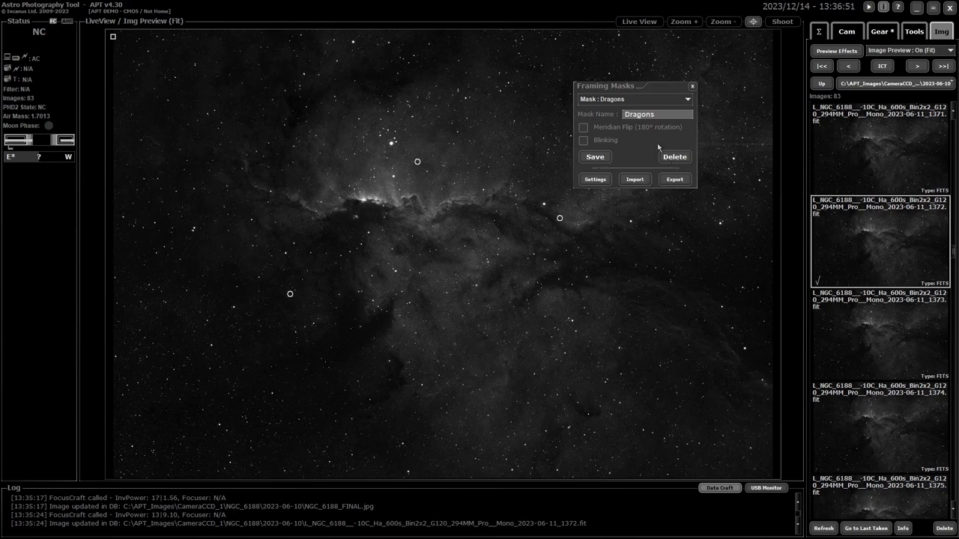
{"action": "mouse_move", "coordinate": [635, 141]}
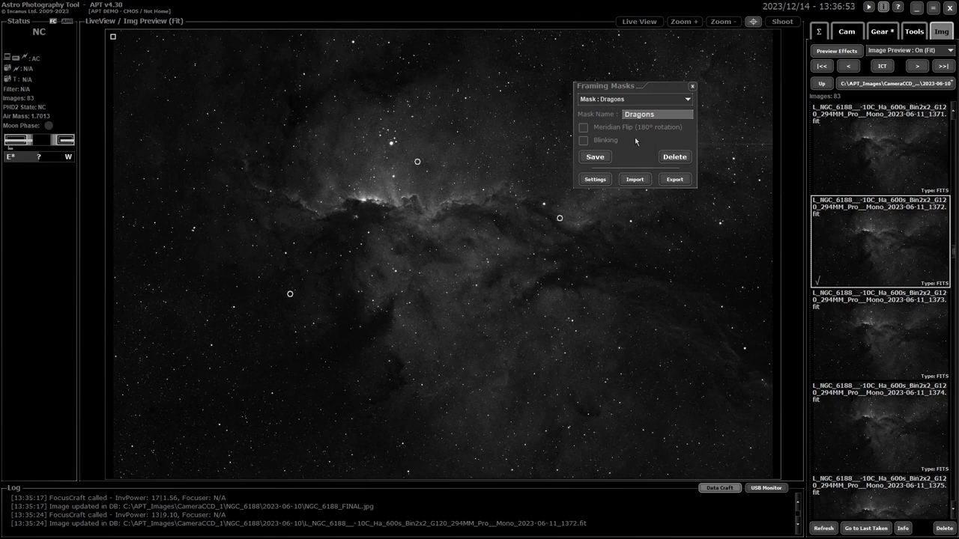
{"action": "mouse_move", "coordinate": [498, 399]}
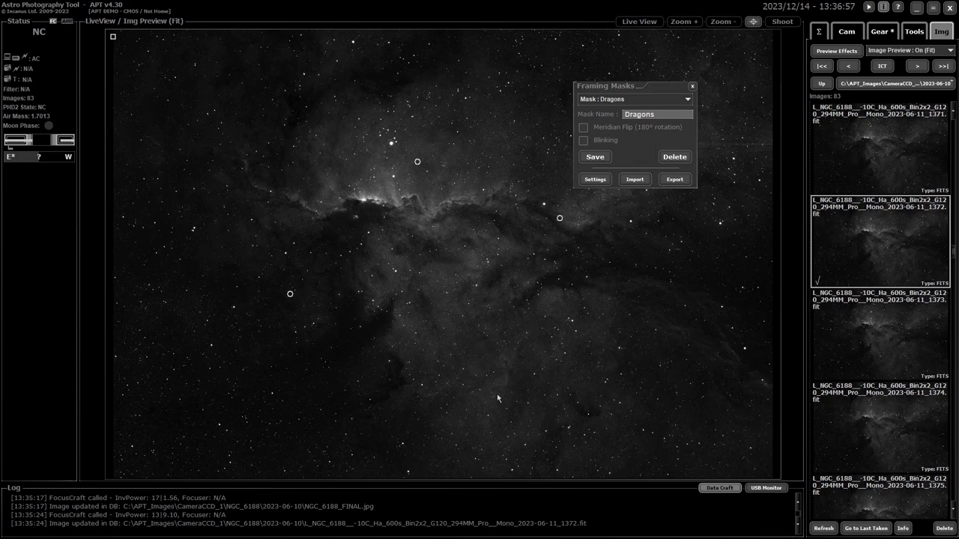